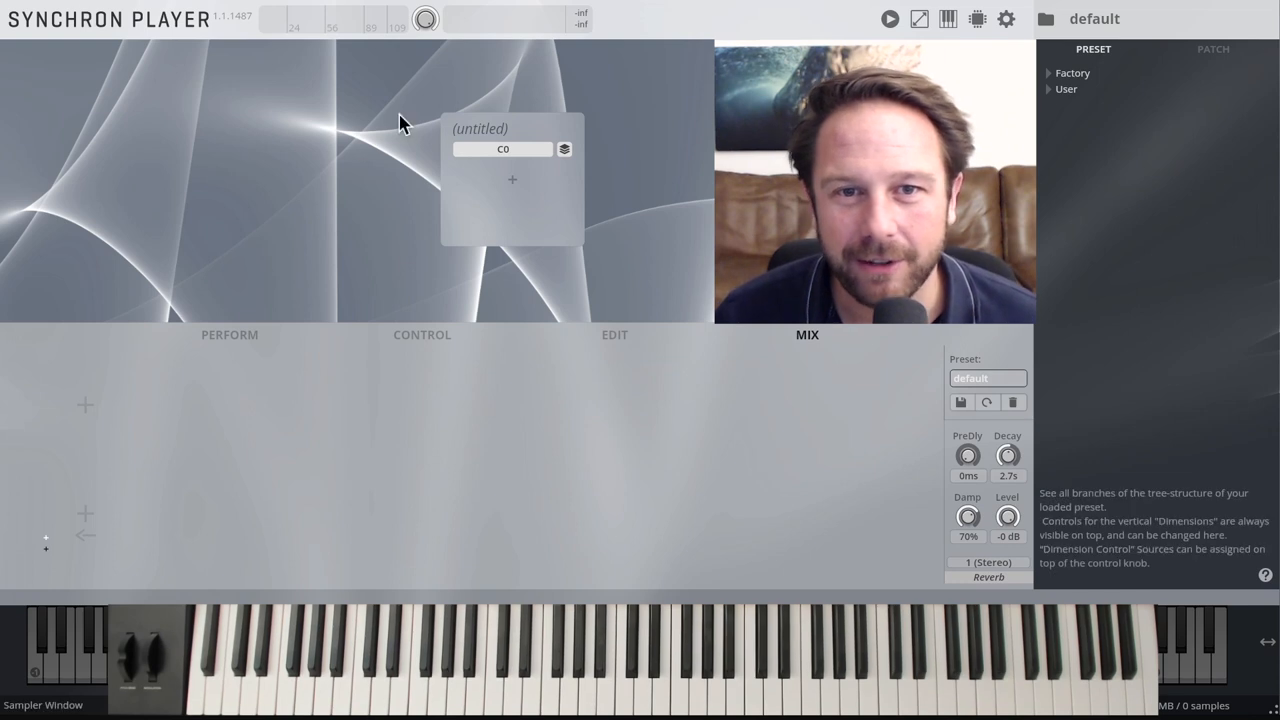
mouse_move(1058, 58)
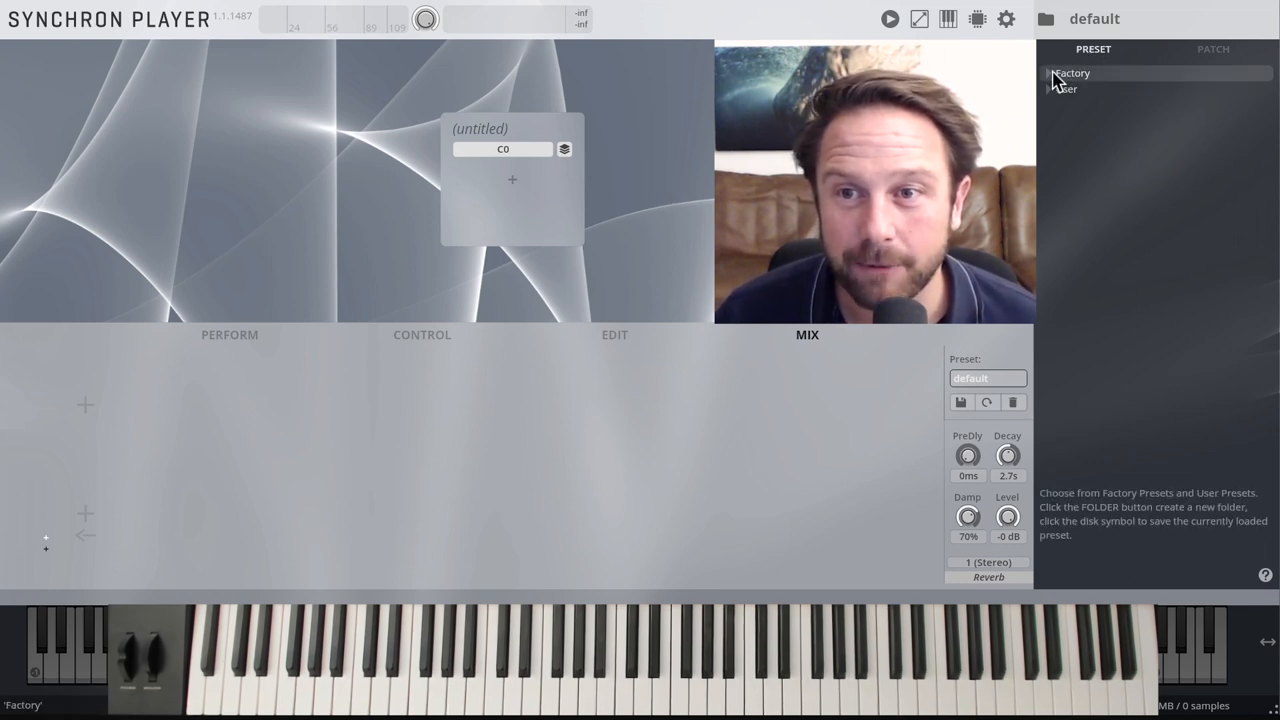
- Expand the Factory preset tree to reveal the Epic Orchestra 2.0 preset folders
left_click(1050, 72)
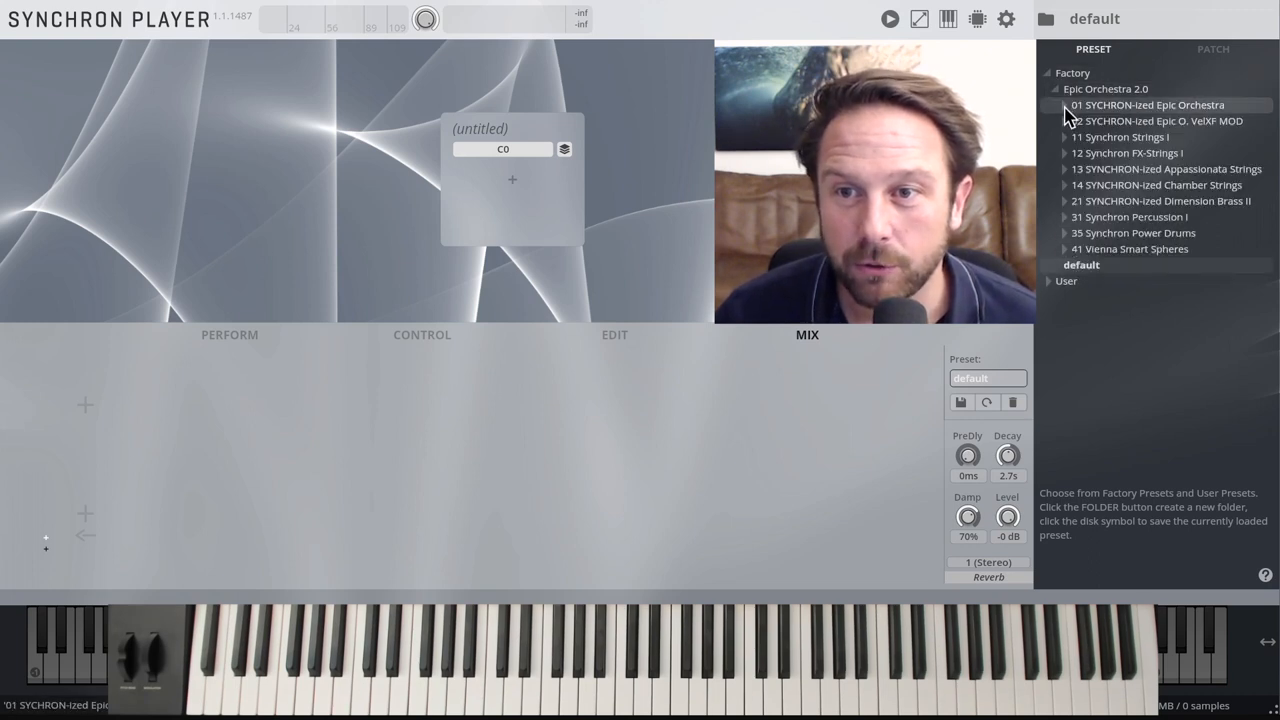
- Load 01 Appassionata Strings and play through its articulations, ending on Sforzato
left_click(1147, 104)
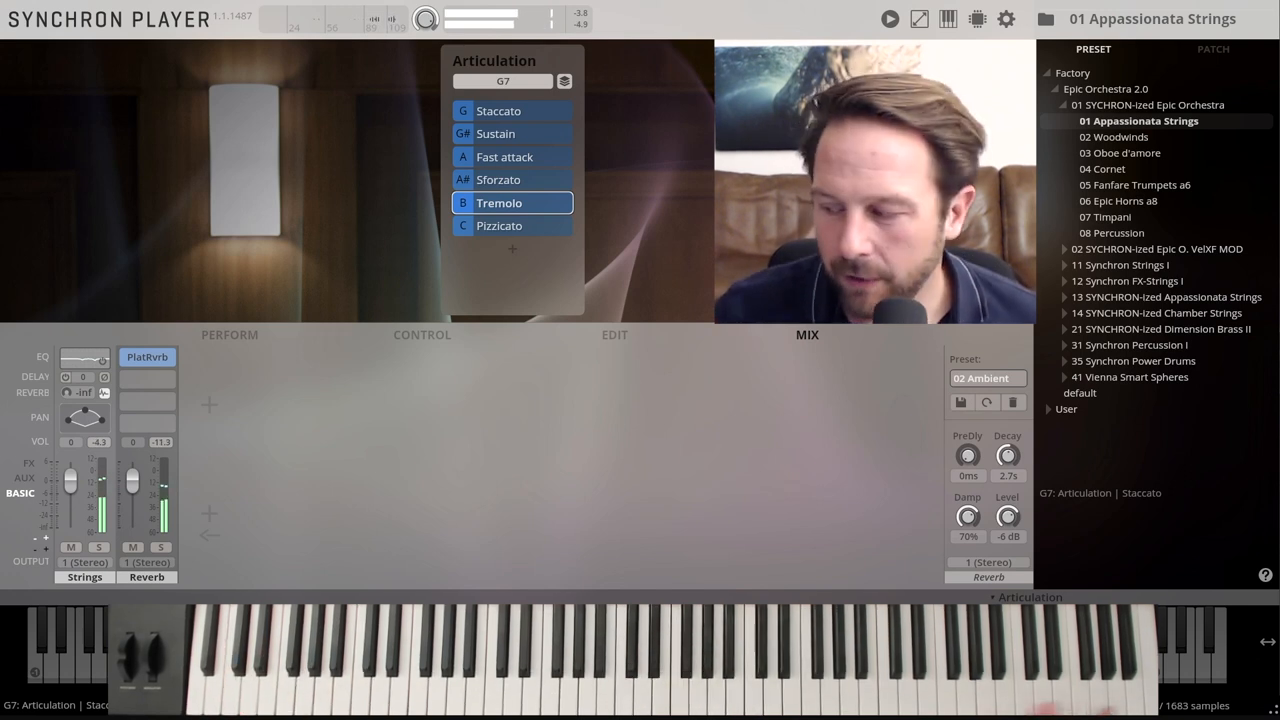
left_click(499, 225)
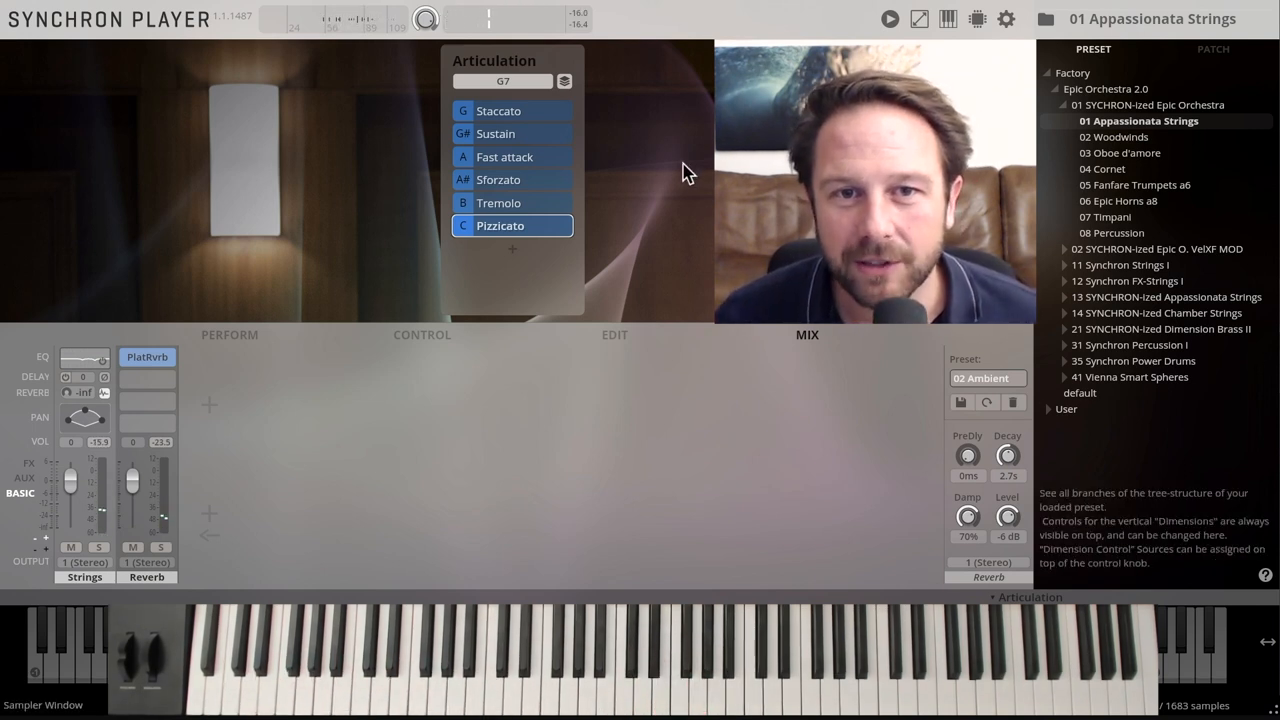
left_click(496, 133)
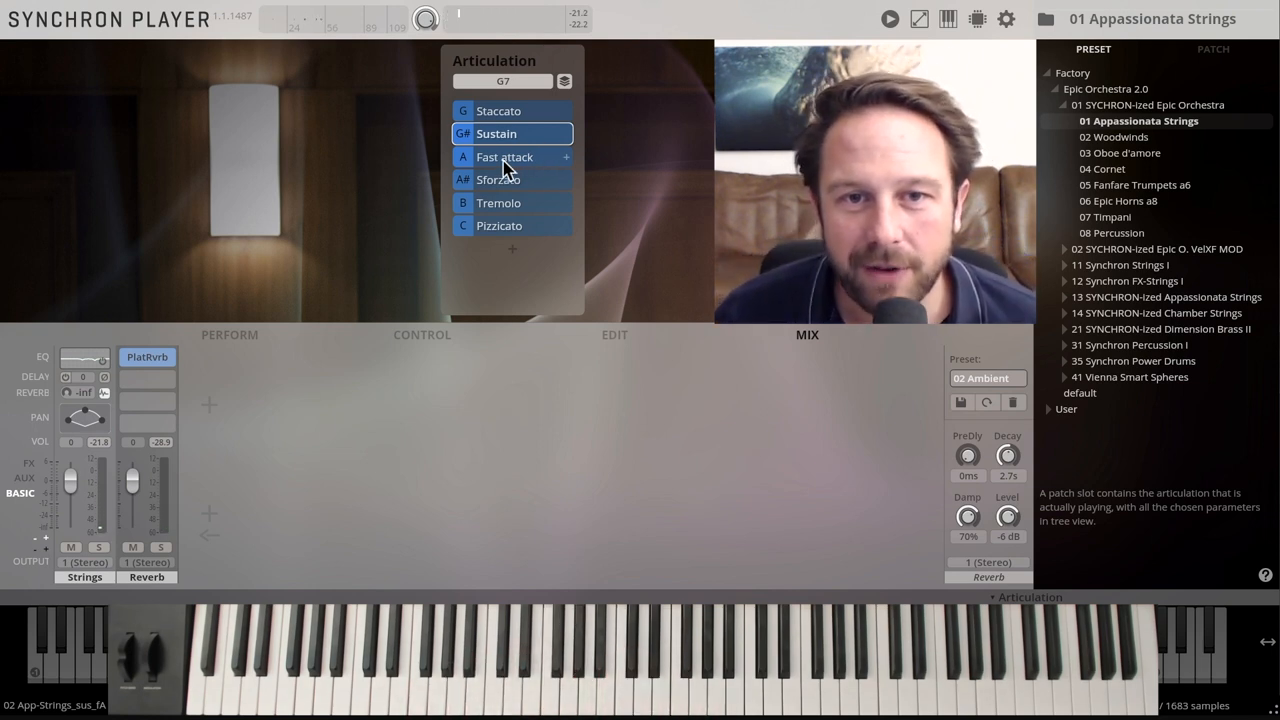
left_click(505, 157)
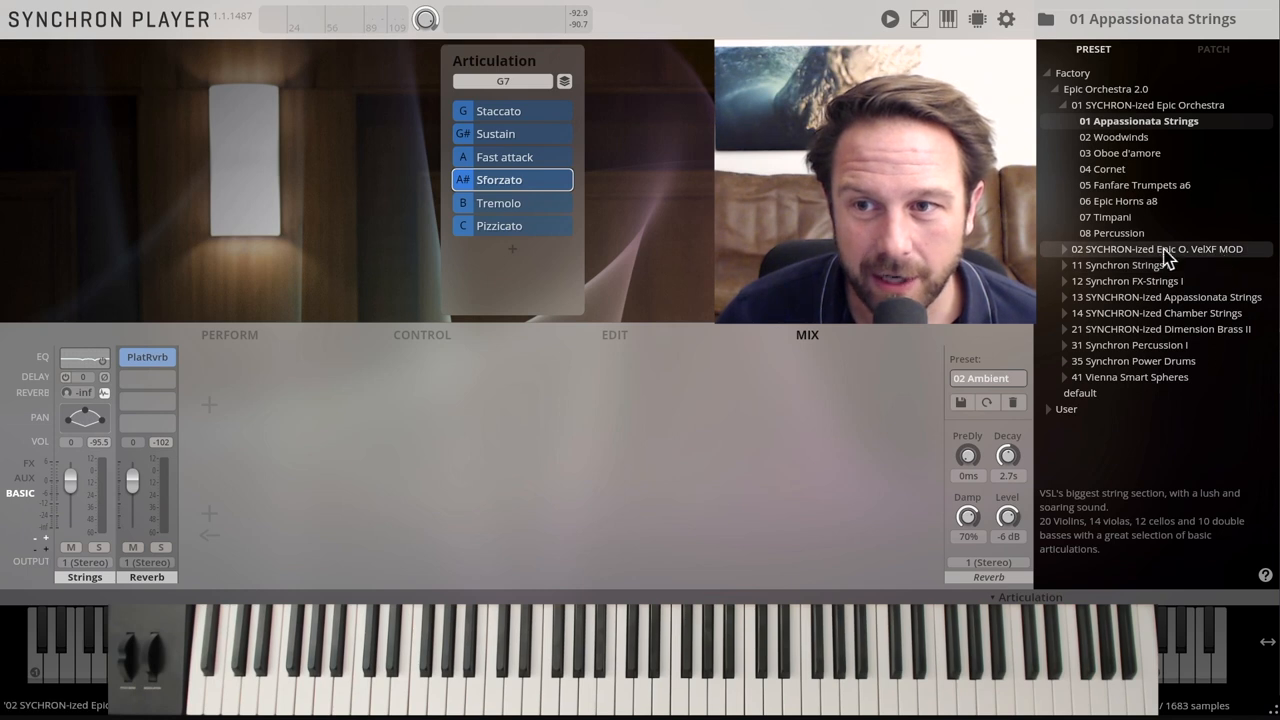
- Load 01a Appassionata Strings VelXF MOD from the VelXF MOD folder, then collapse that folder
left_click(1066, 248)
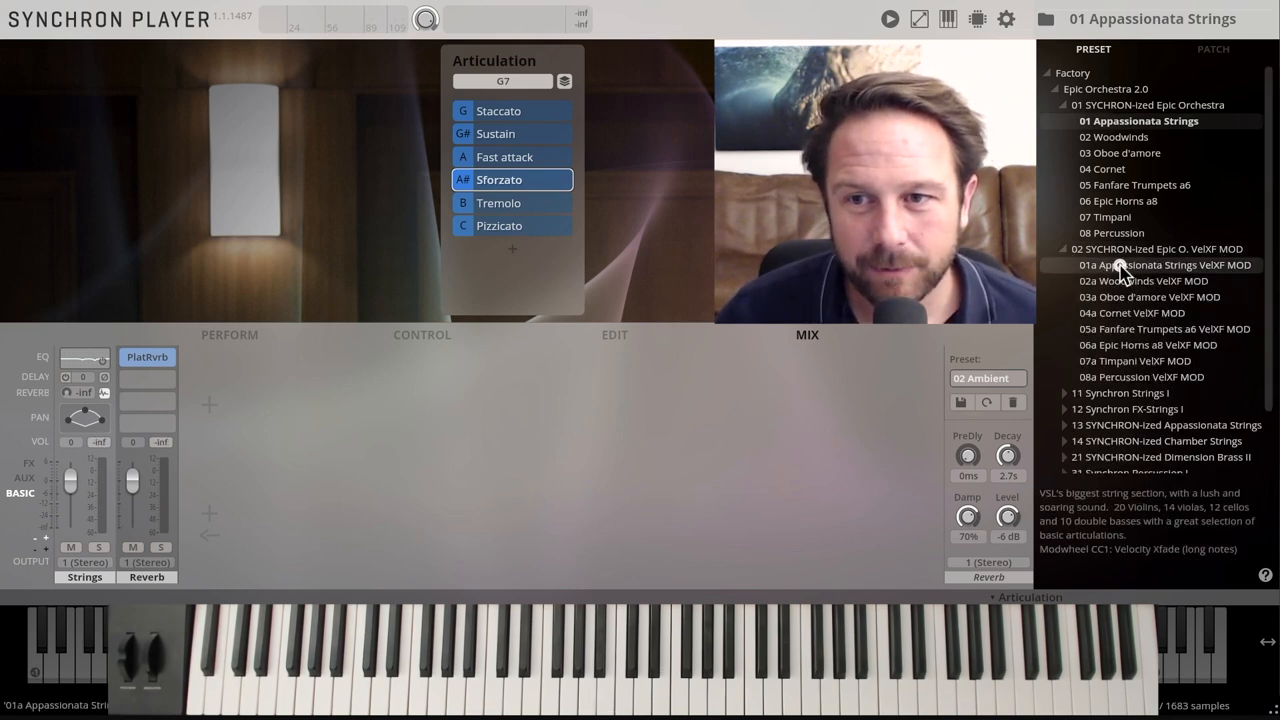
left_click(1165, 265)
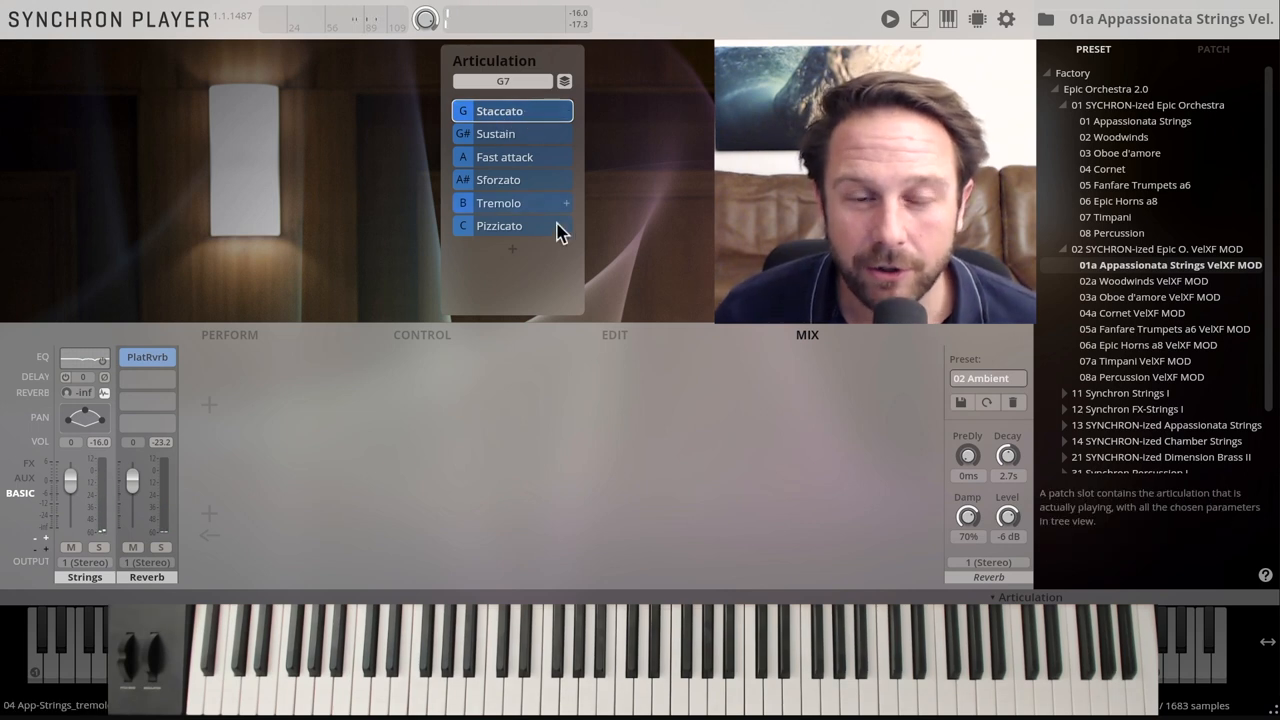
left_click(1117, 201)
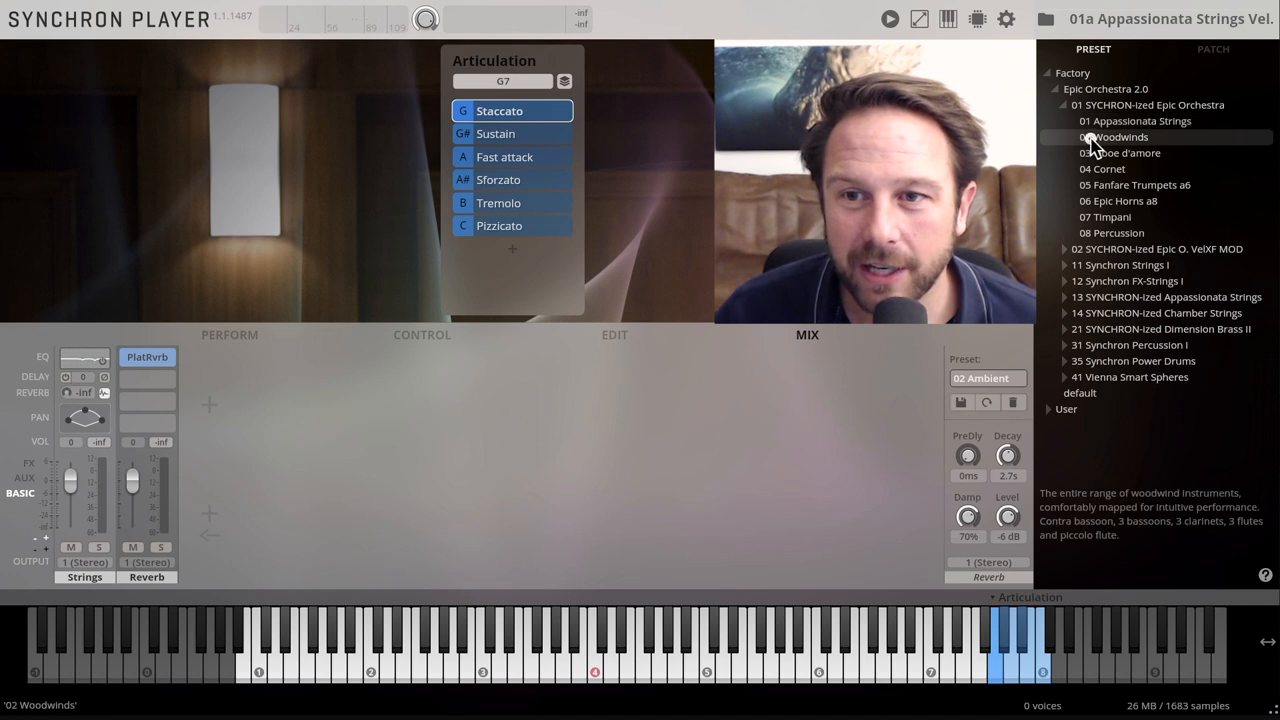
- Load 02 Woodwinds and audition its Staccato and Sustain articulations
left_click(1120, 137)
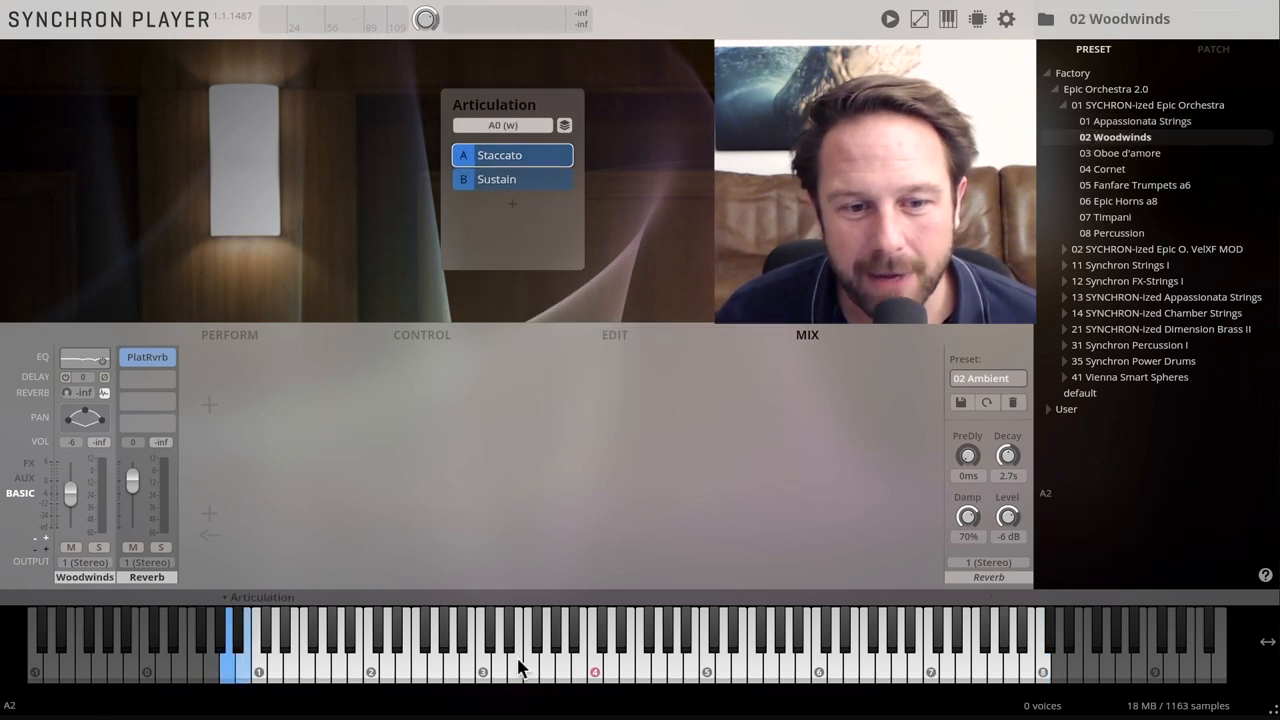
left_click(230, 660)
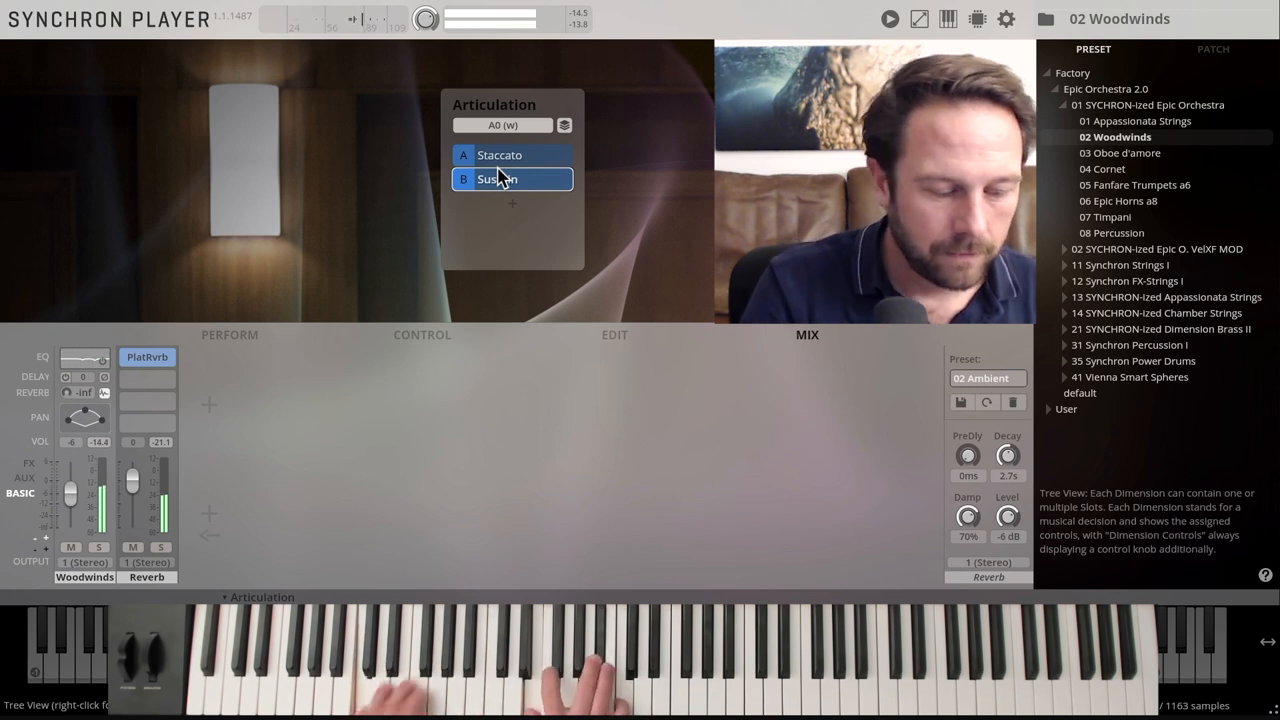
left_click(510, 179)
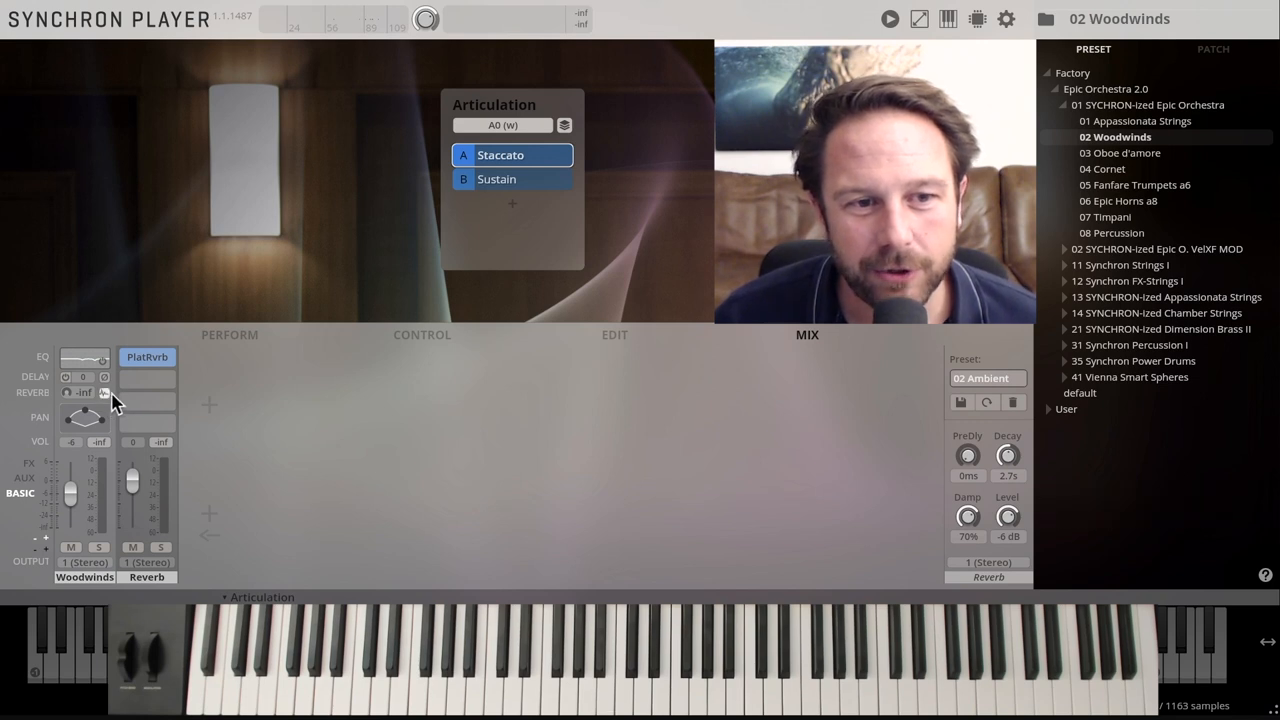
- Reload 01 Appassionata Strings and raise its impulse reverb dry/wet from 25% to about 48%
left_click(103, 392)
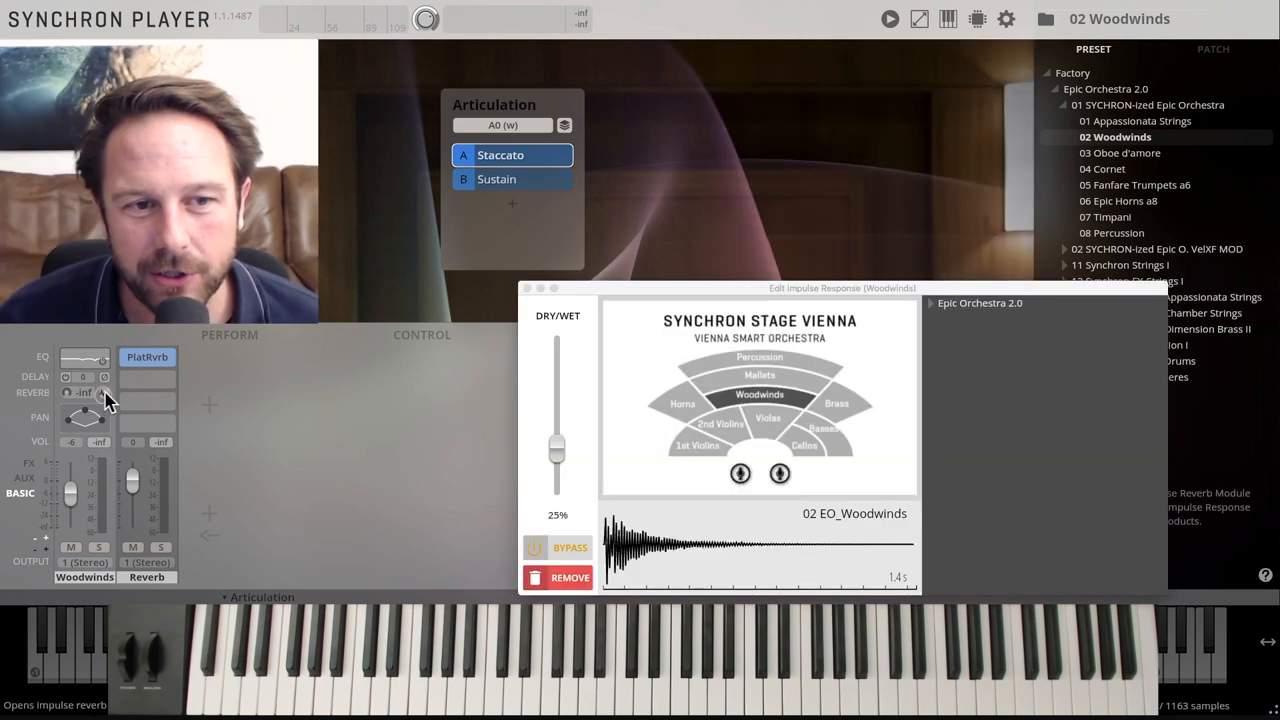
mouse_move(785, 405)
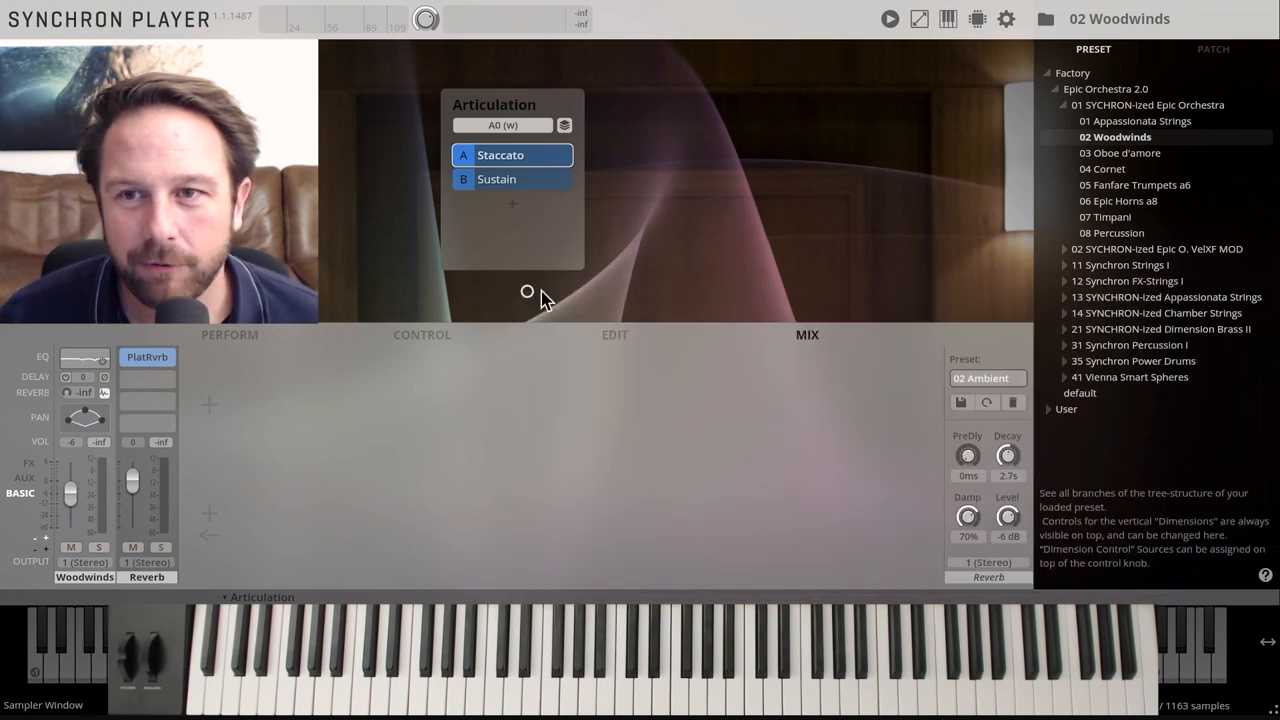
left_click(1135, 121)
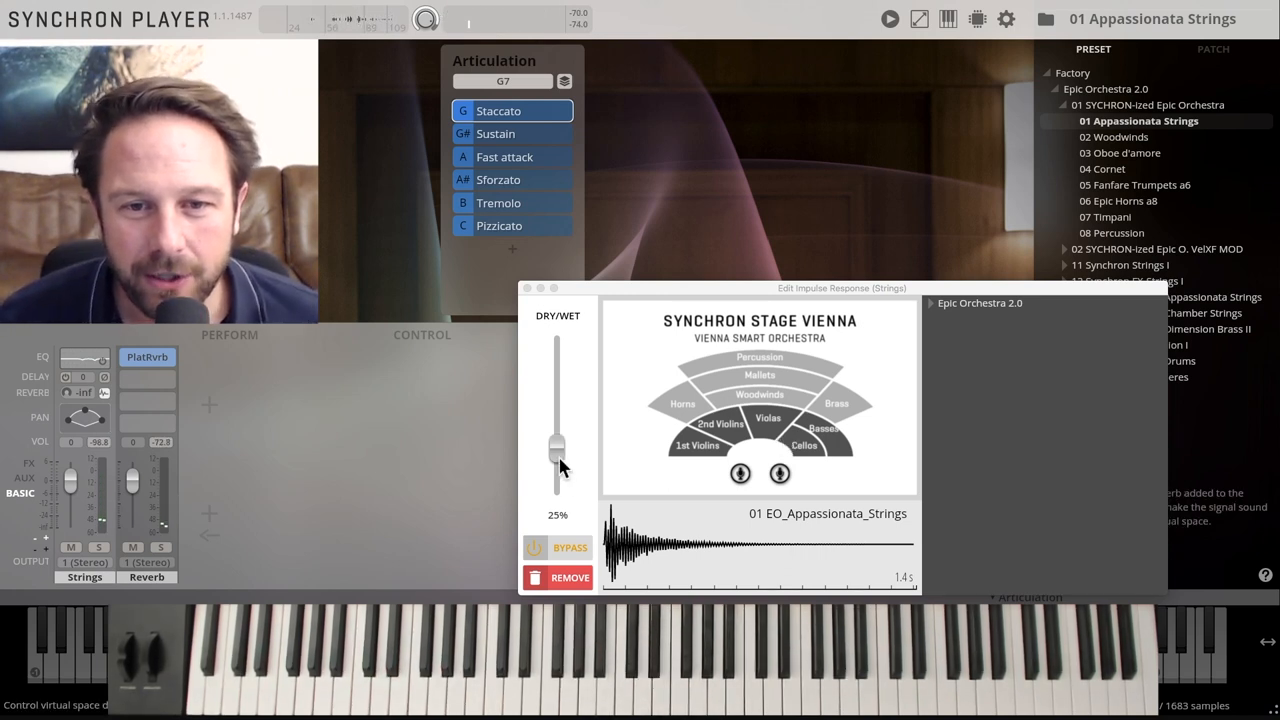
left_click_drag(557, 450, 557, 420)
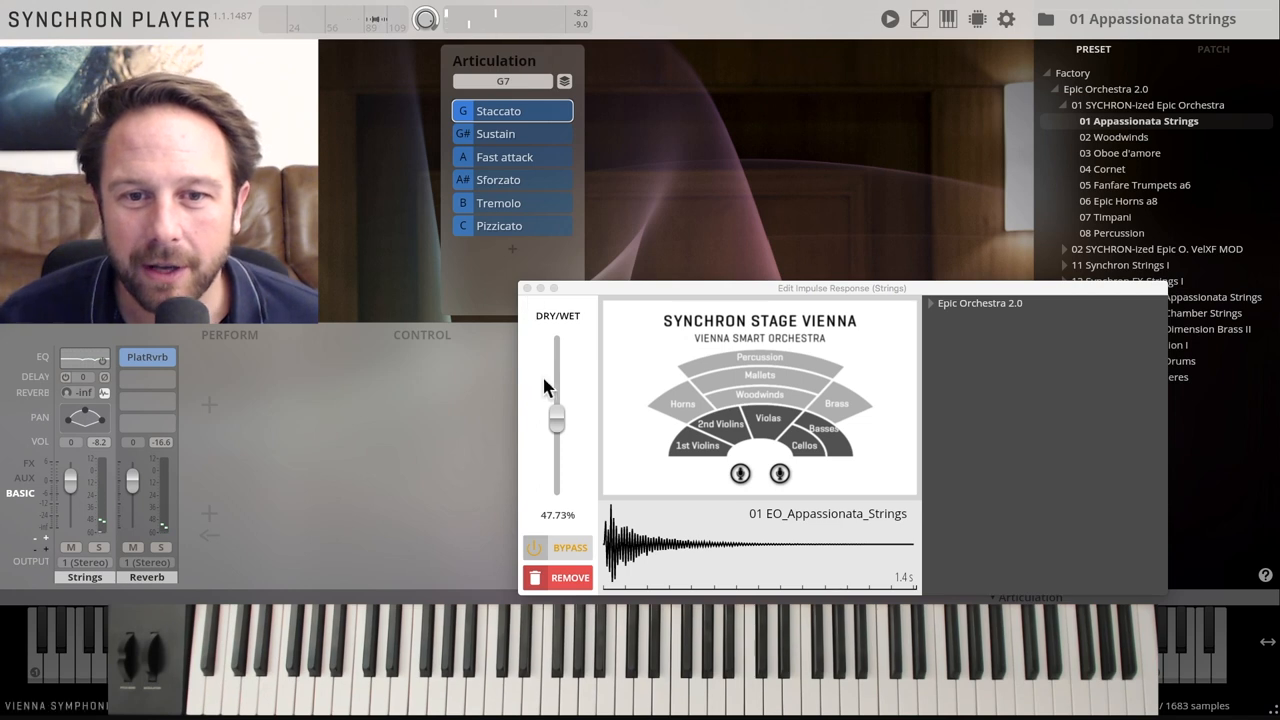
left_click(527, 288)
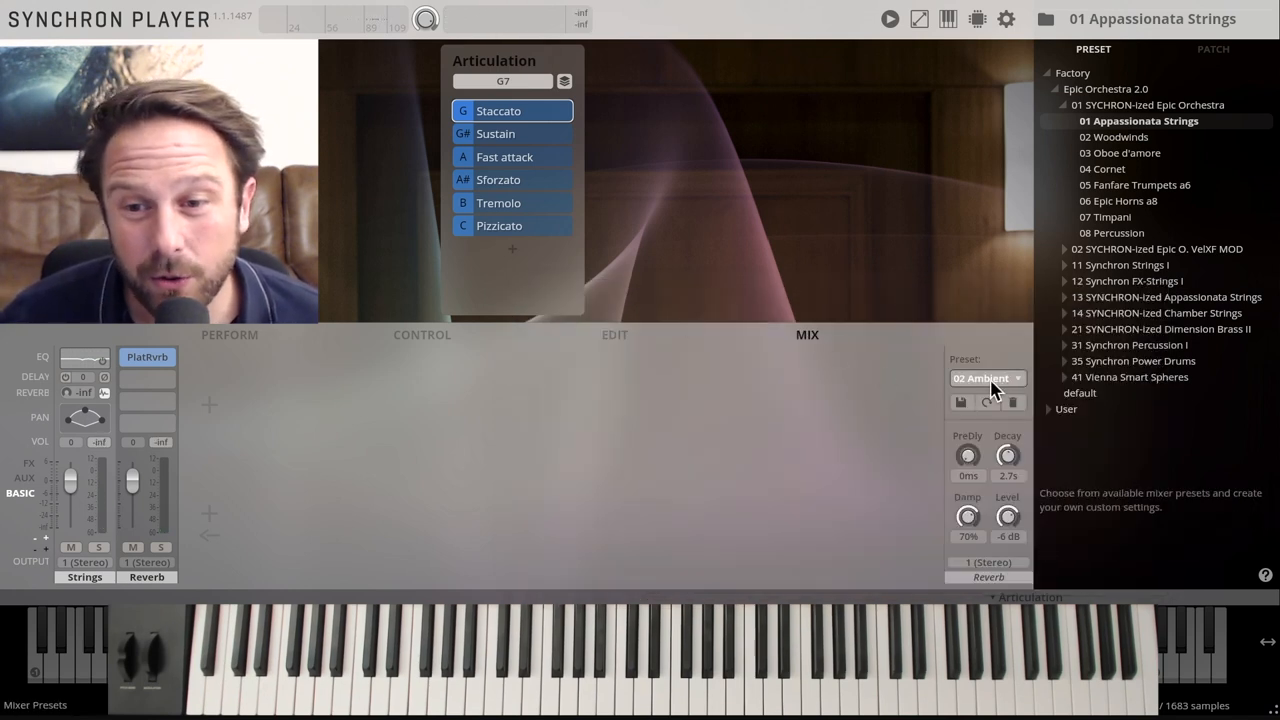
left_click(987, 378)
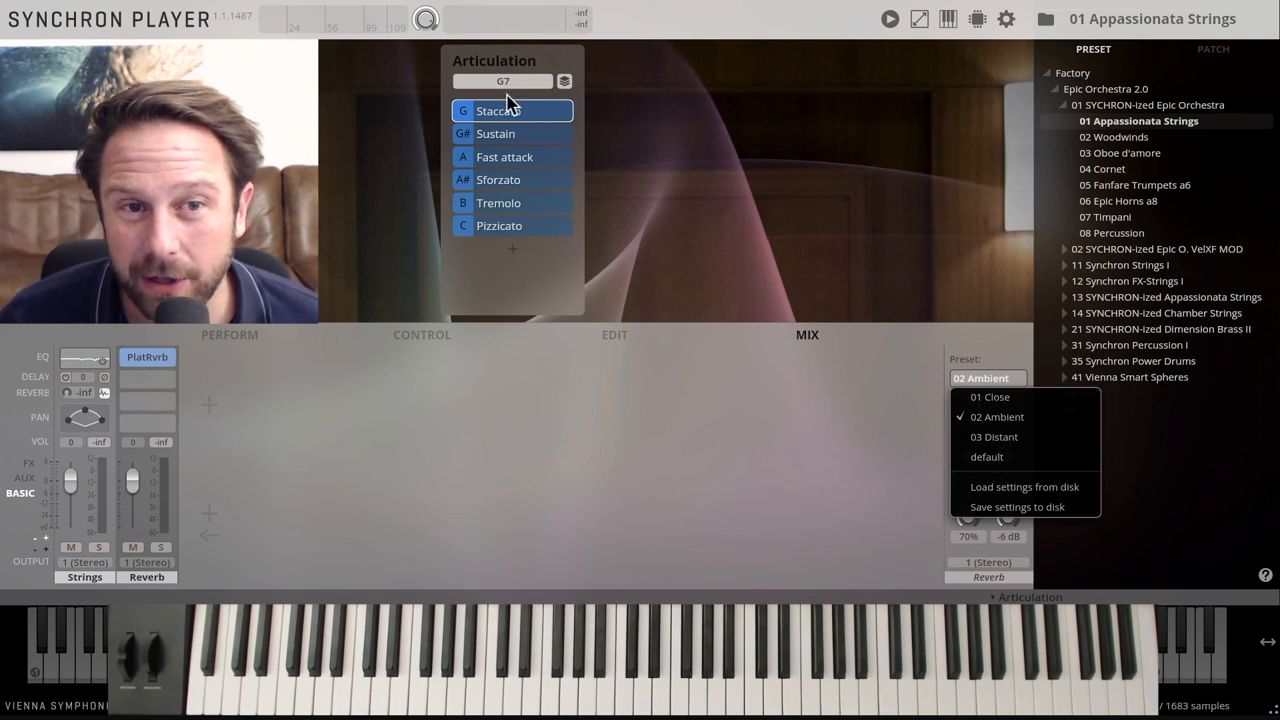
left_click(990, 397)
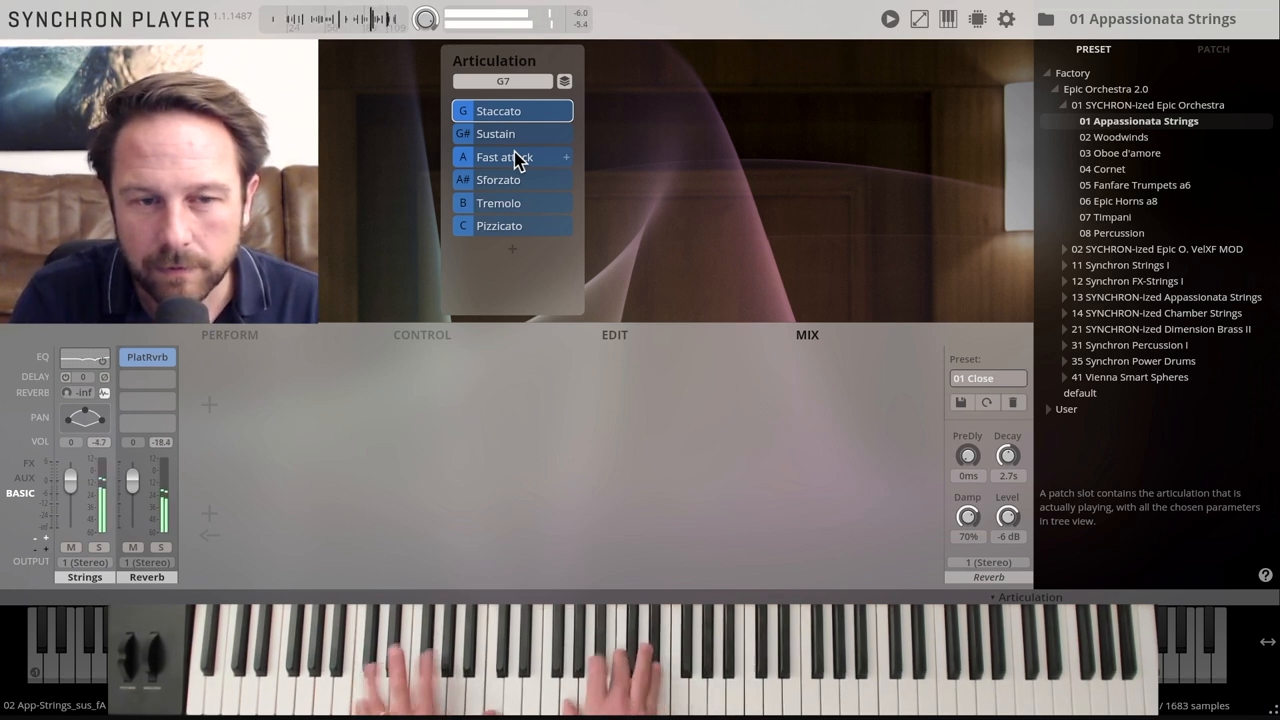
left_click(988, 378)
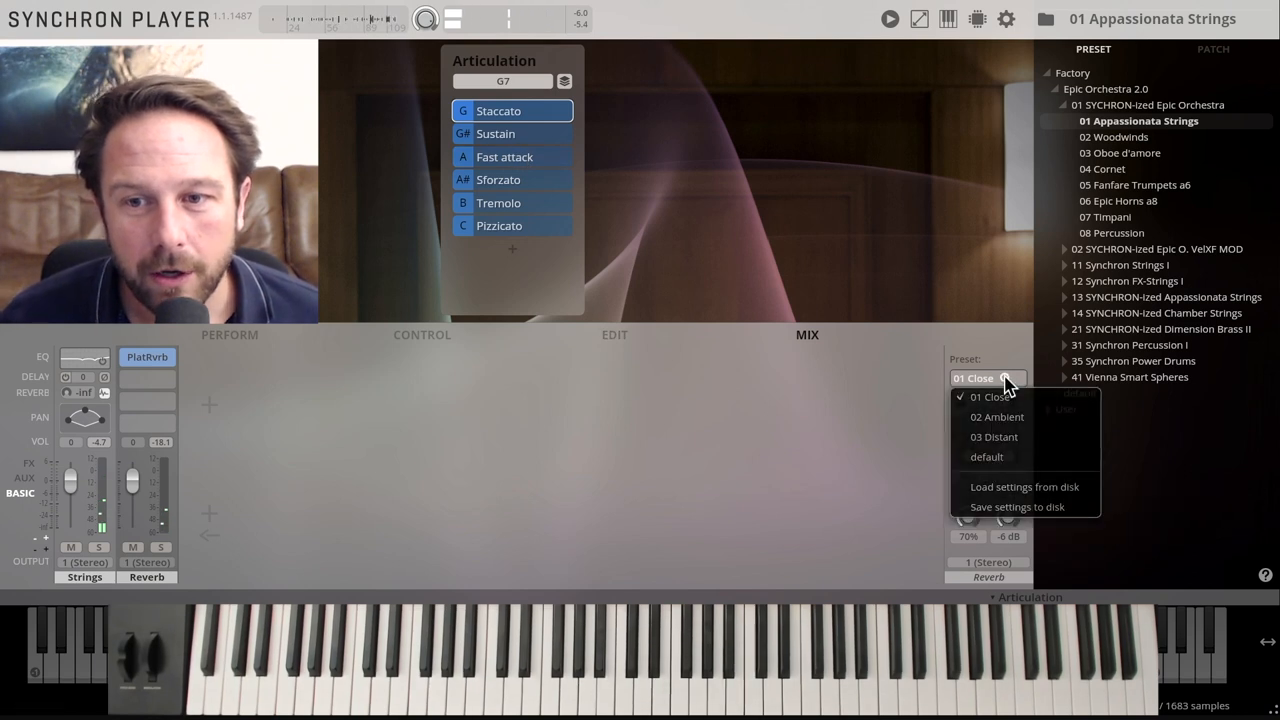
left_click(997, 416)
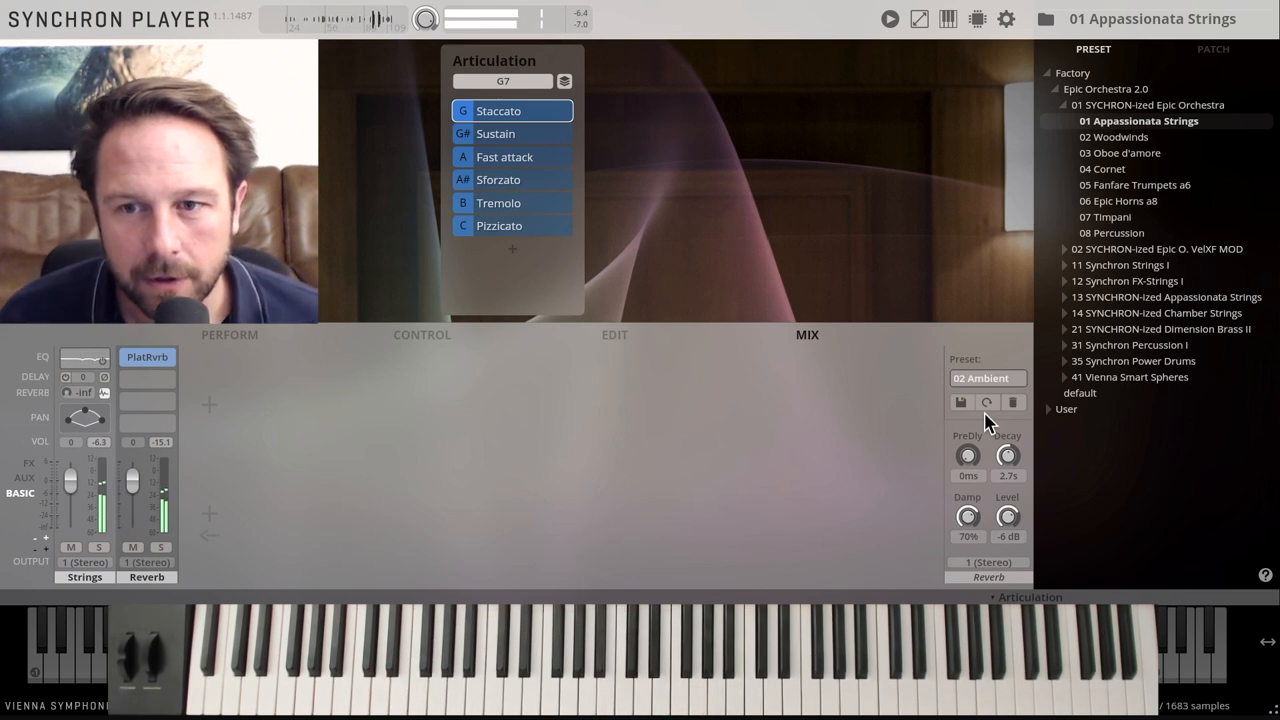
left_click(986, 378)
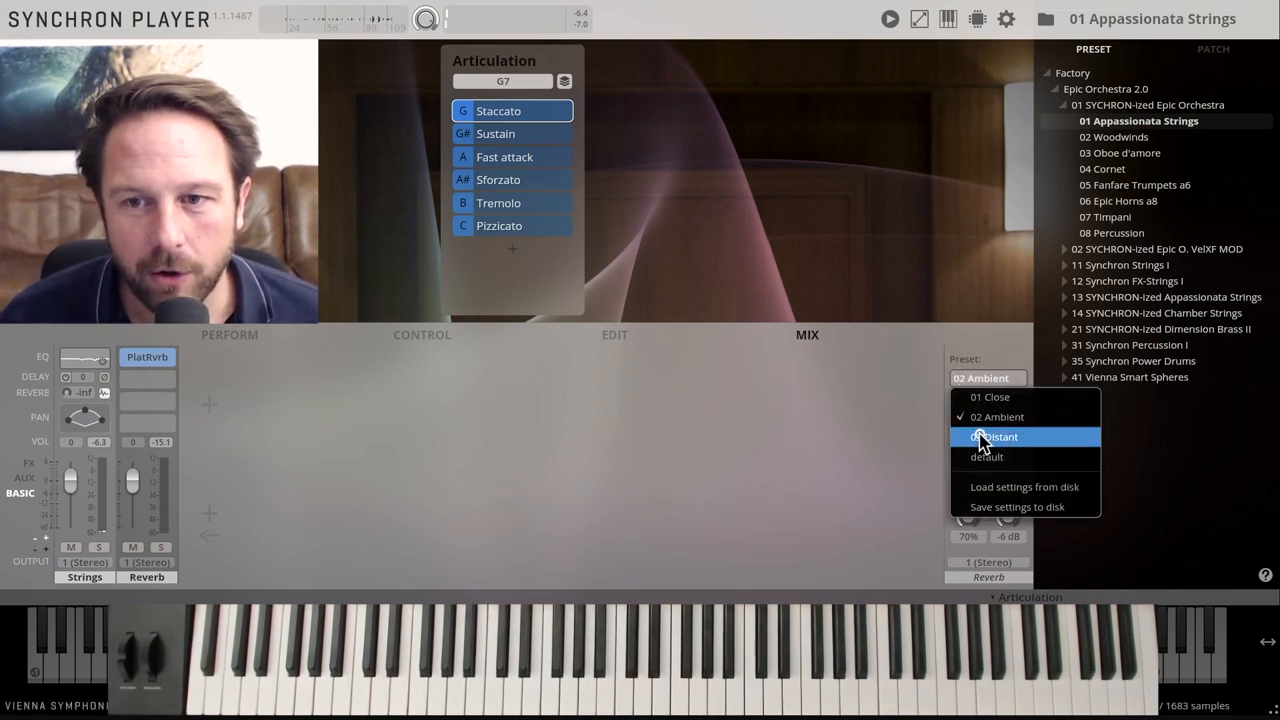
left_click(994, 437)
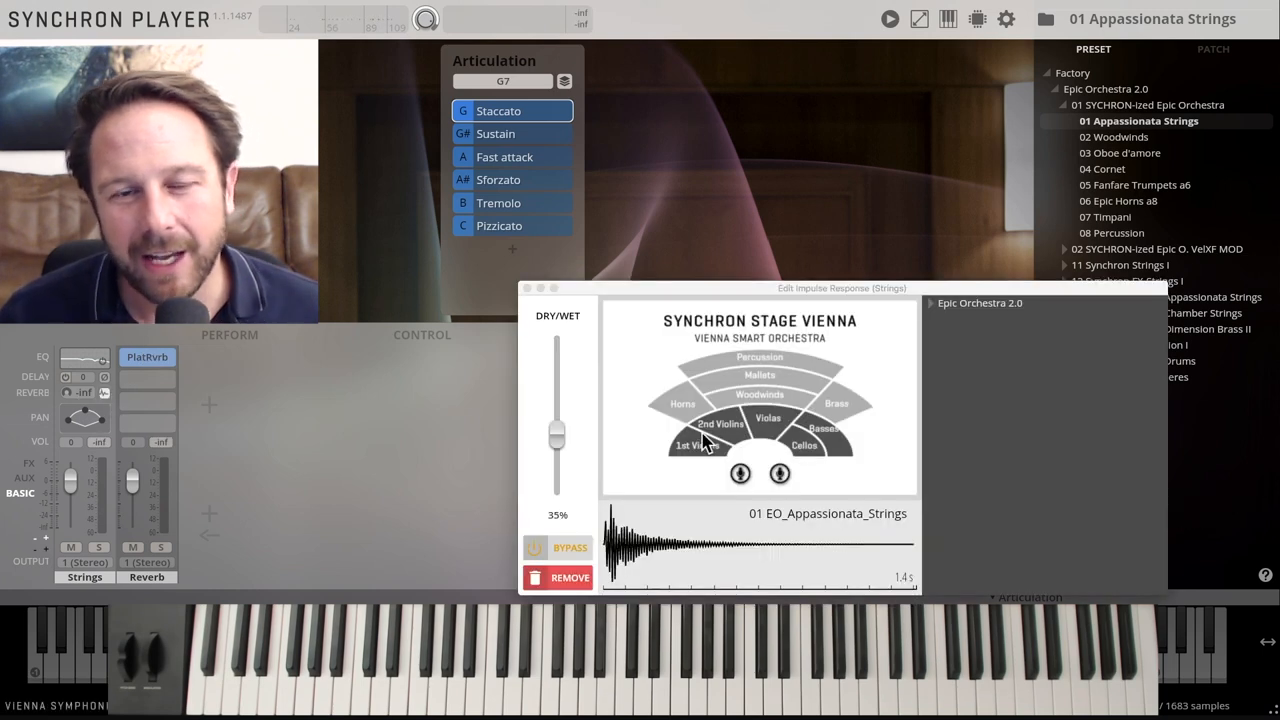
mouse_move(850, 458)
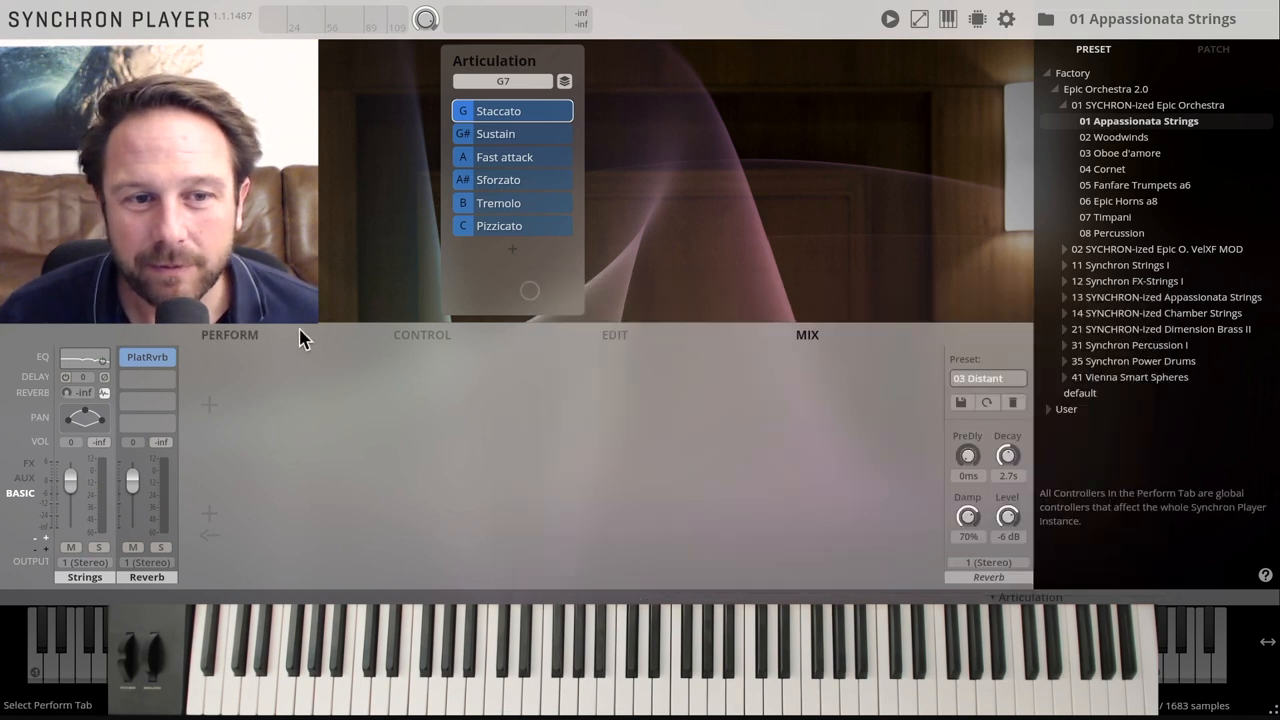
left_click(147, 356)
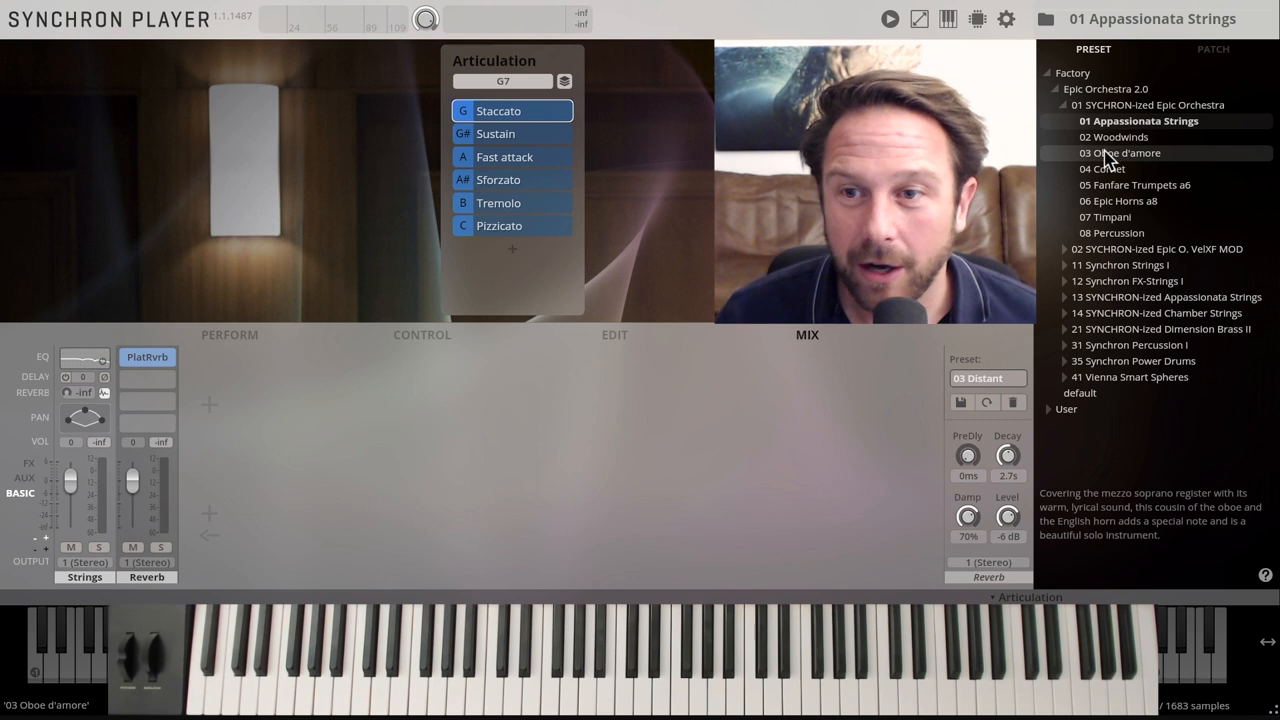
left_click(987, 378)
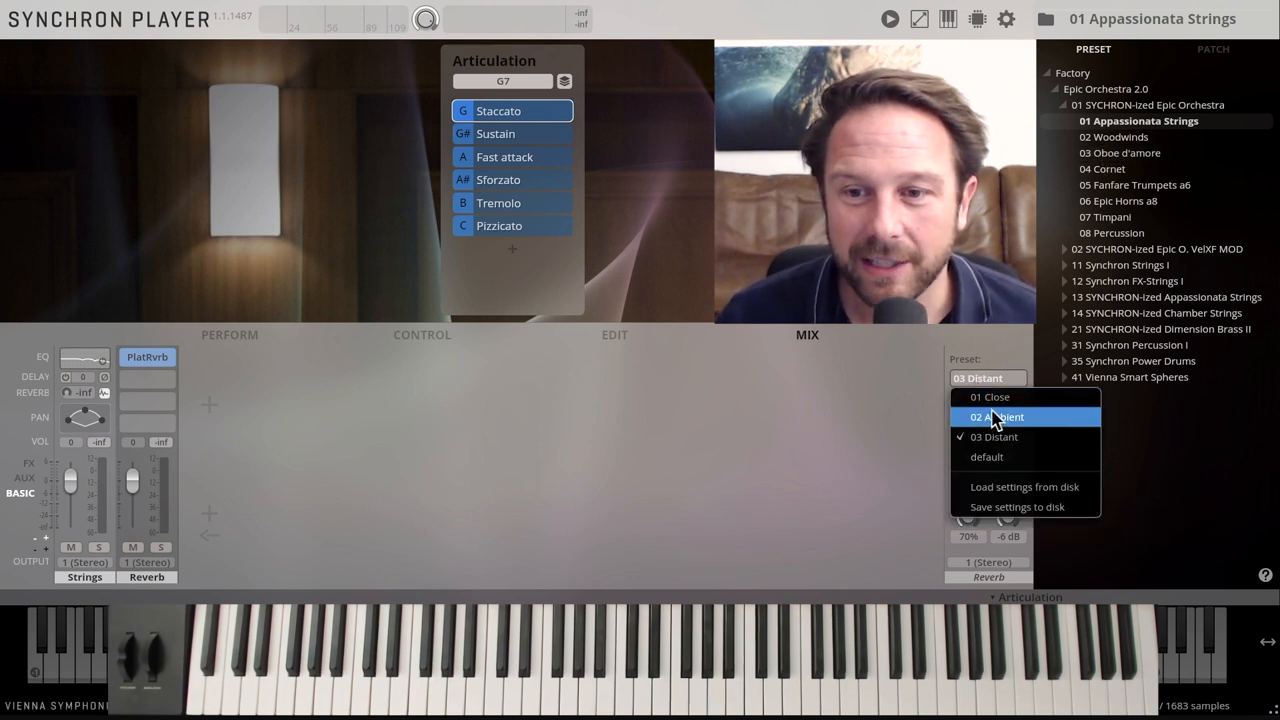
mouse_move(990, 397)
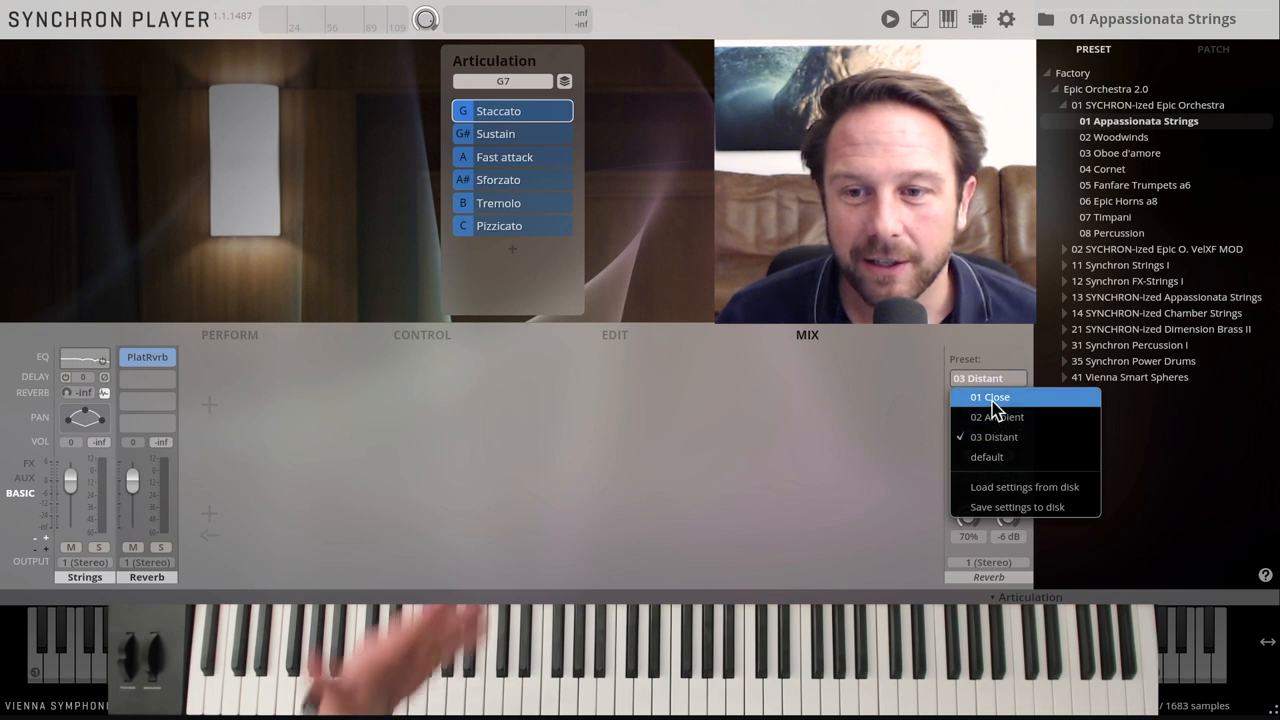
left_click(989, 396)
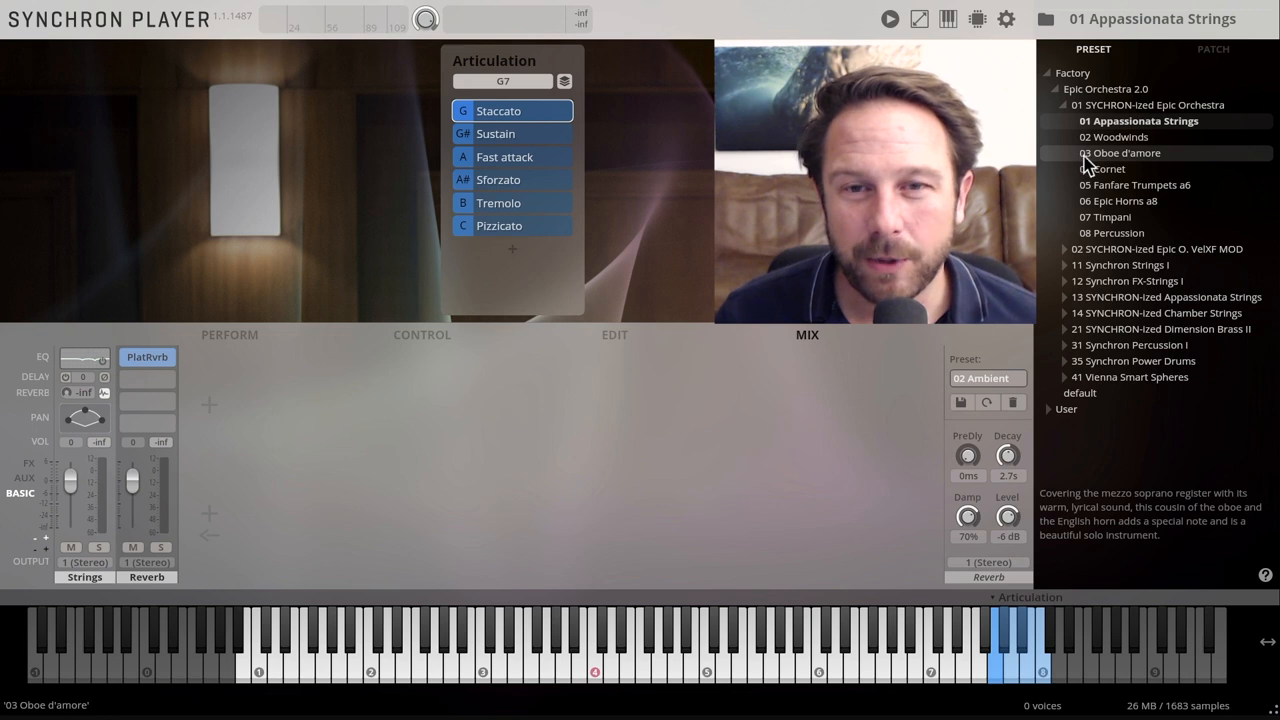
- Replace 03 Oboe d'amore with 03a Oboe d'amore VelXF MOD and show its performance controls
left_click(1128, 153)
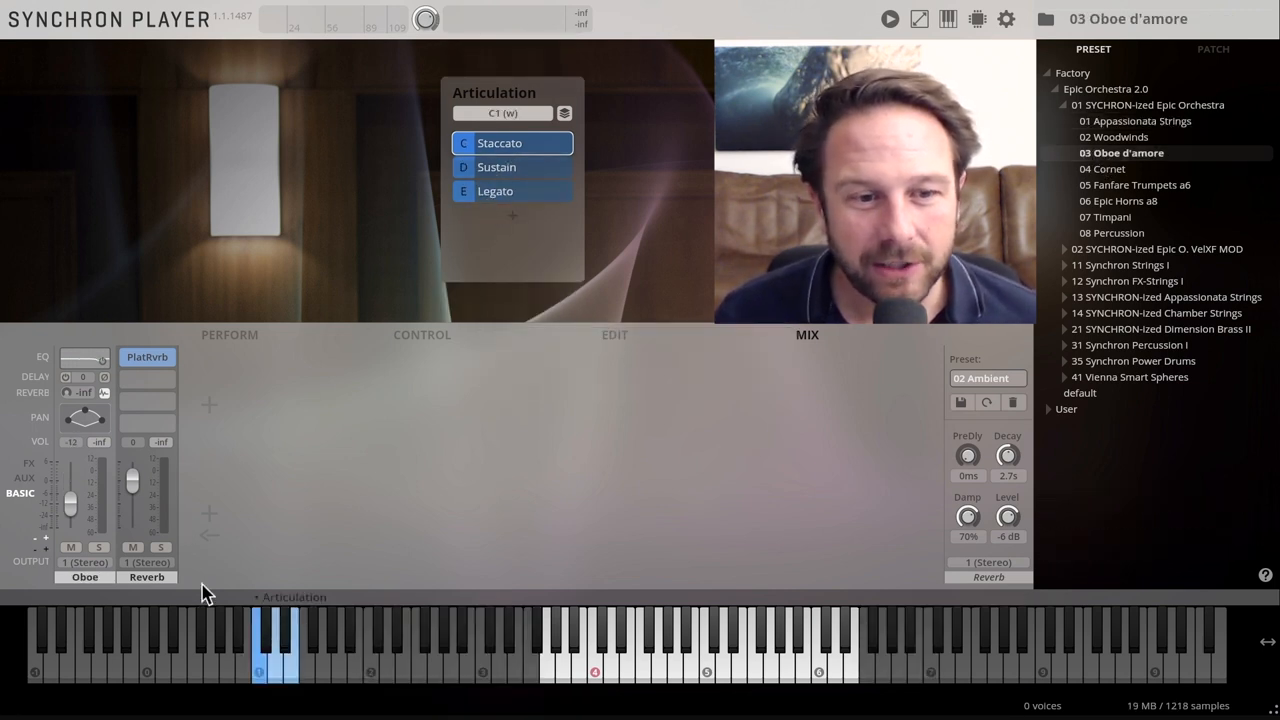
left_click(287, 670)
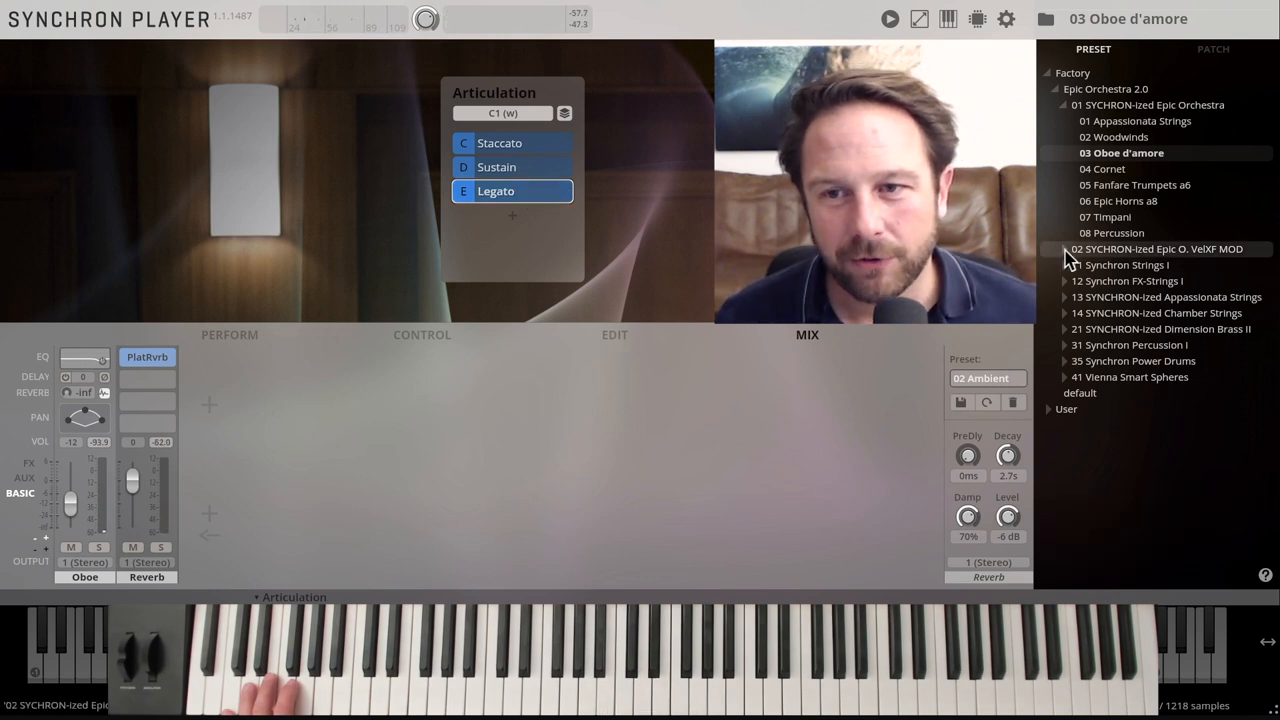
left_click(1066, 249)
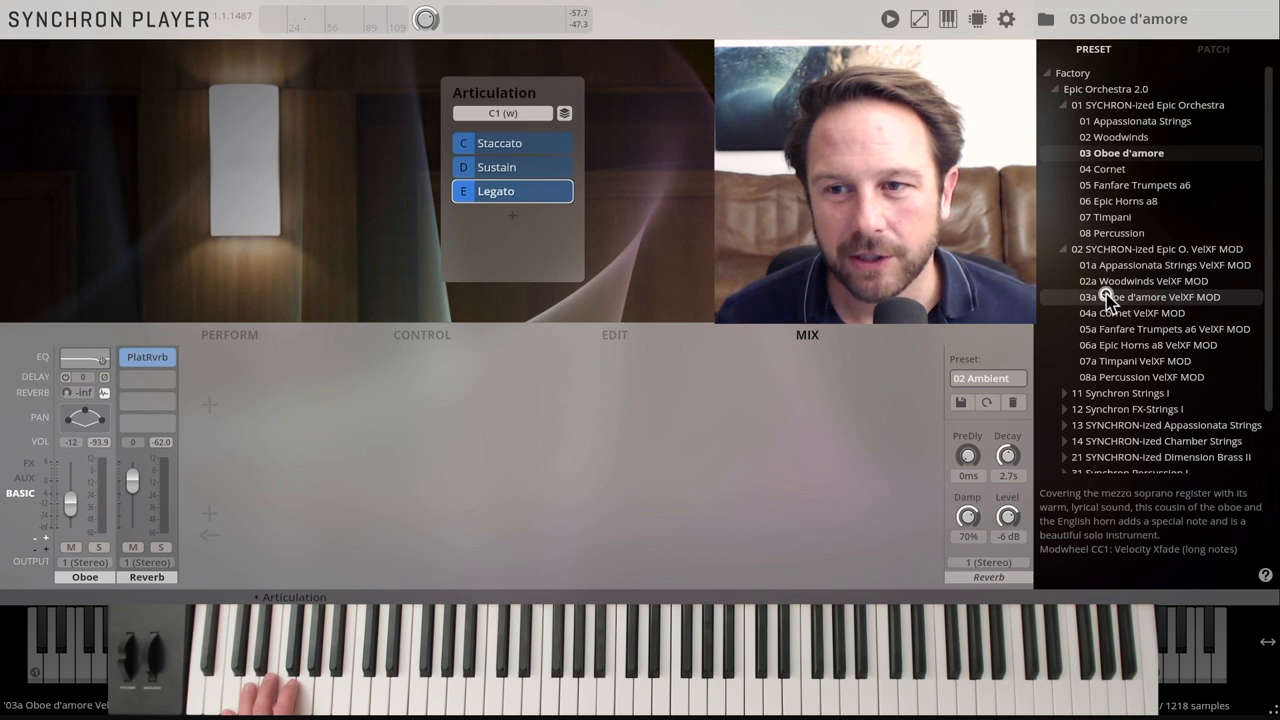
left_click(1153, 297)
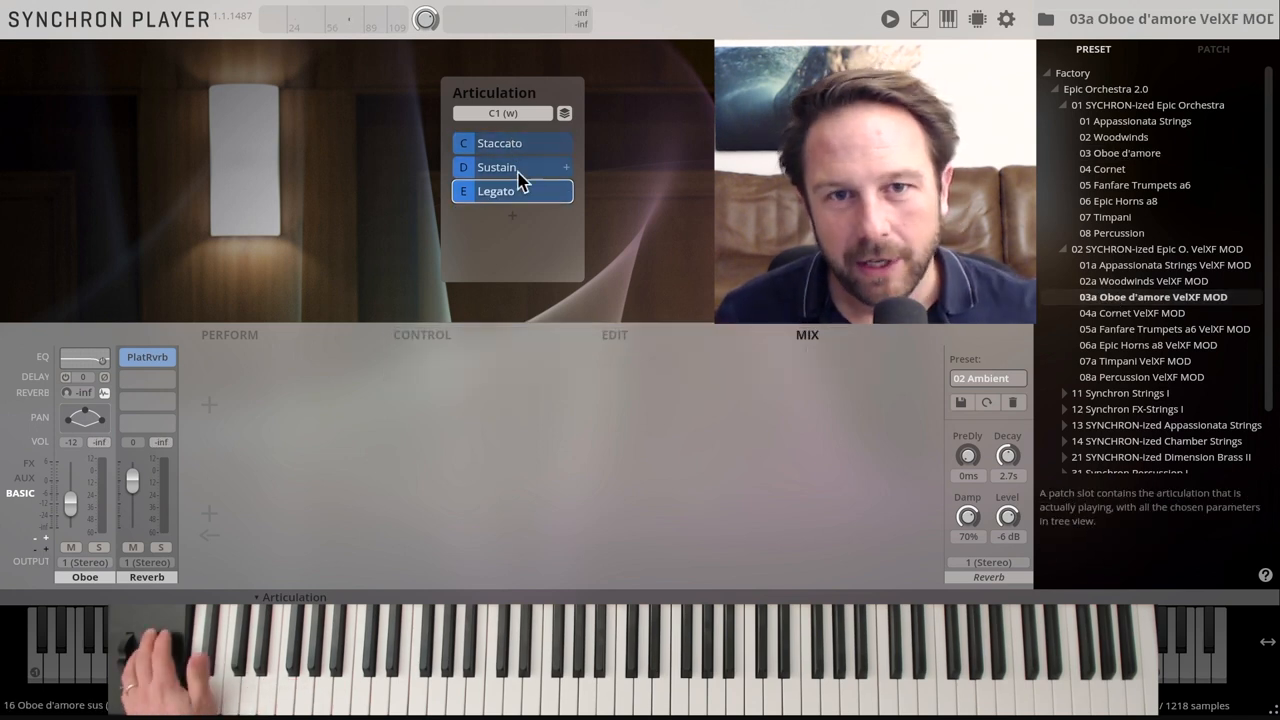
mouse_move(229, 335)
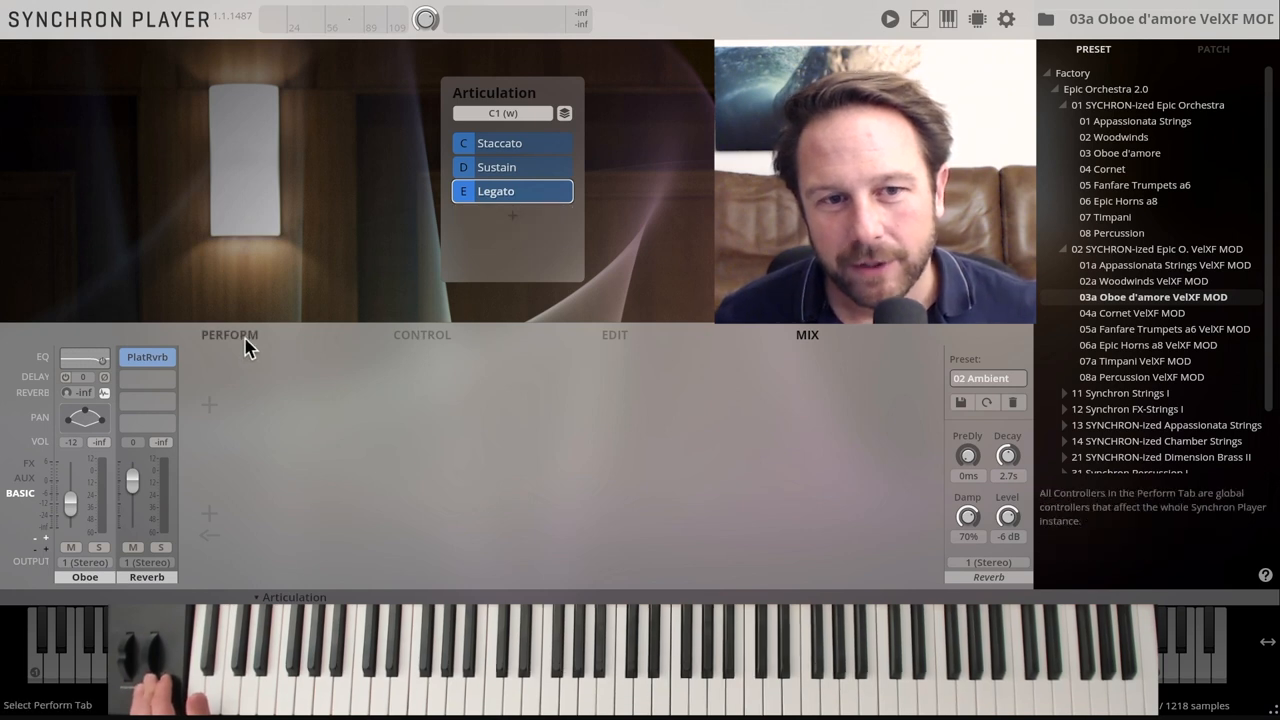
left_click(229, 334)
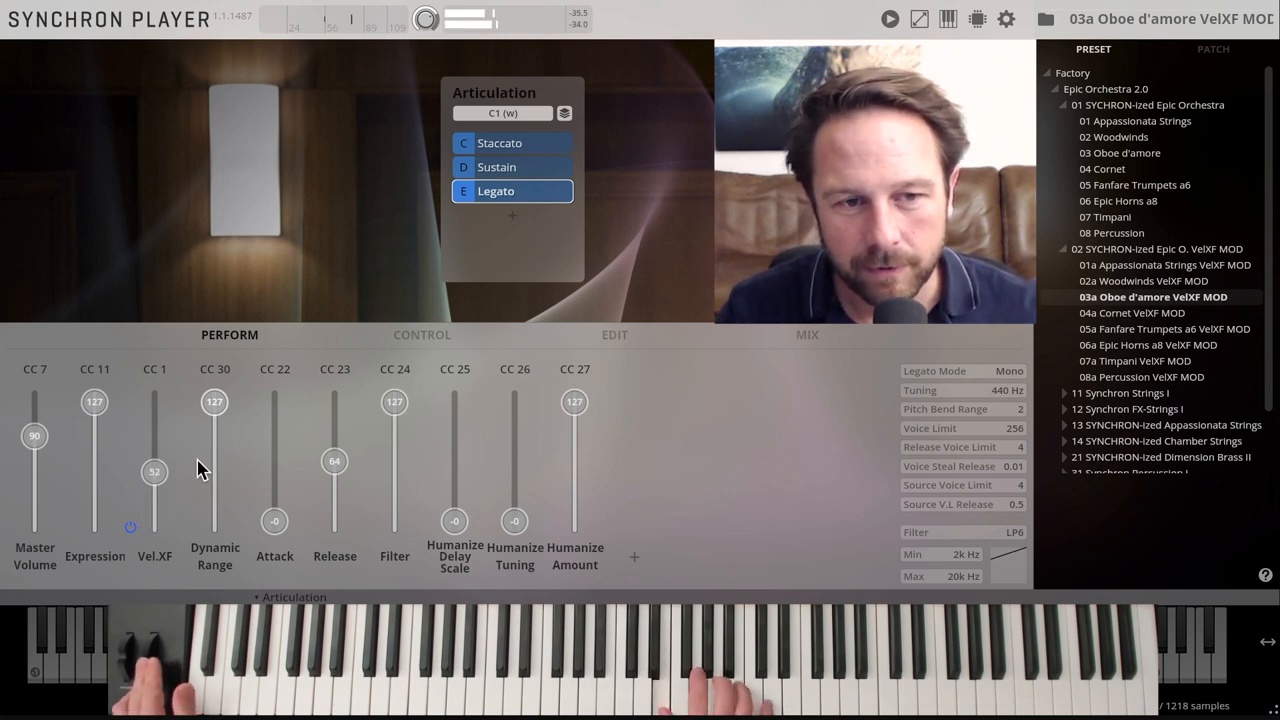
- Audition the oboe d'amore's modwheel velocity crossfade, then load 04a Cornet VelXF MOD
left_click_drag(154, 472, 154, 424)
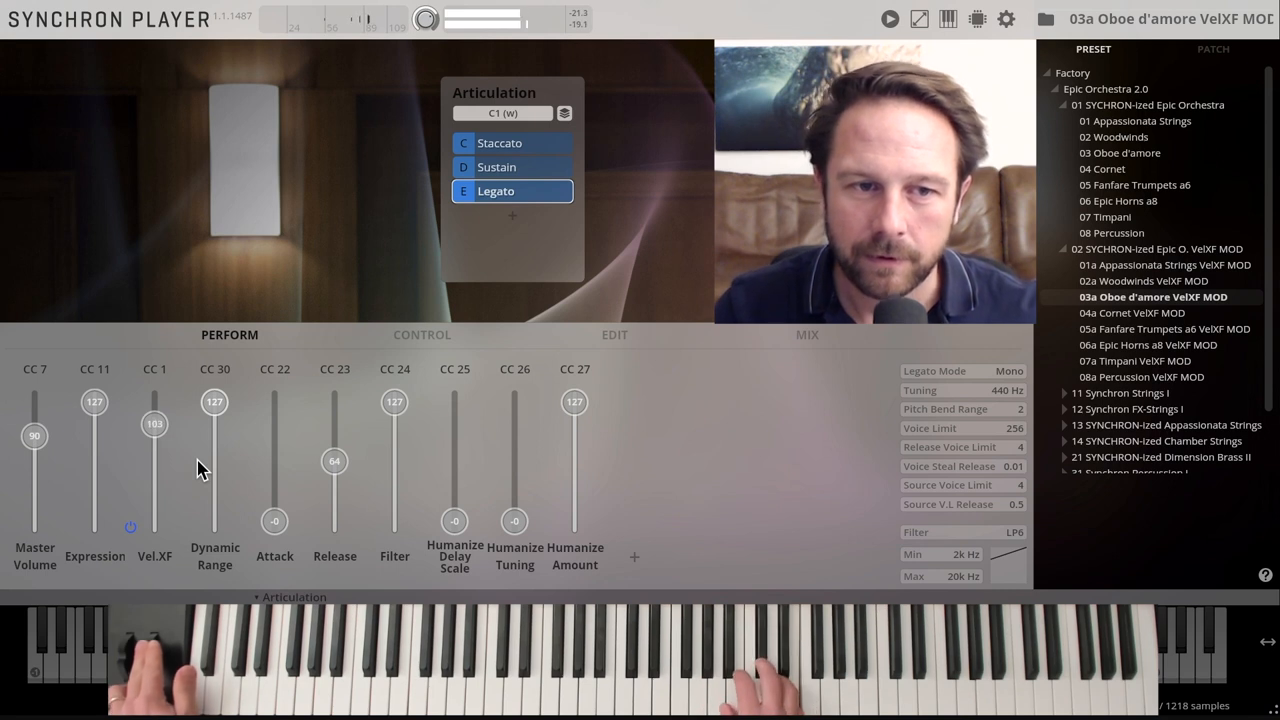
left_click_drag(154, 424, 154, 469)
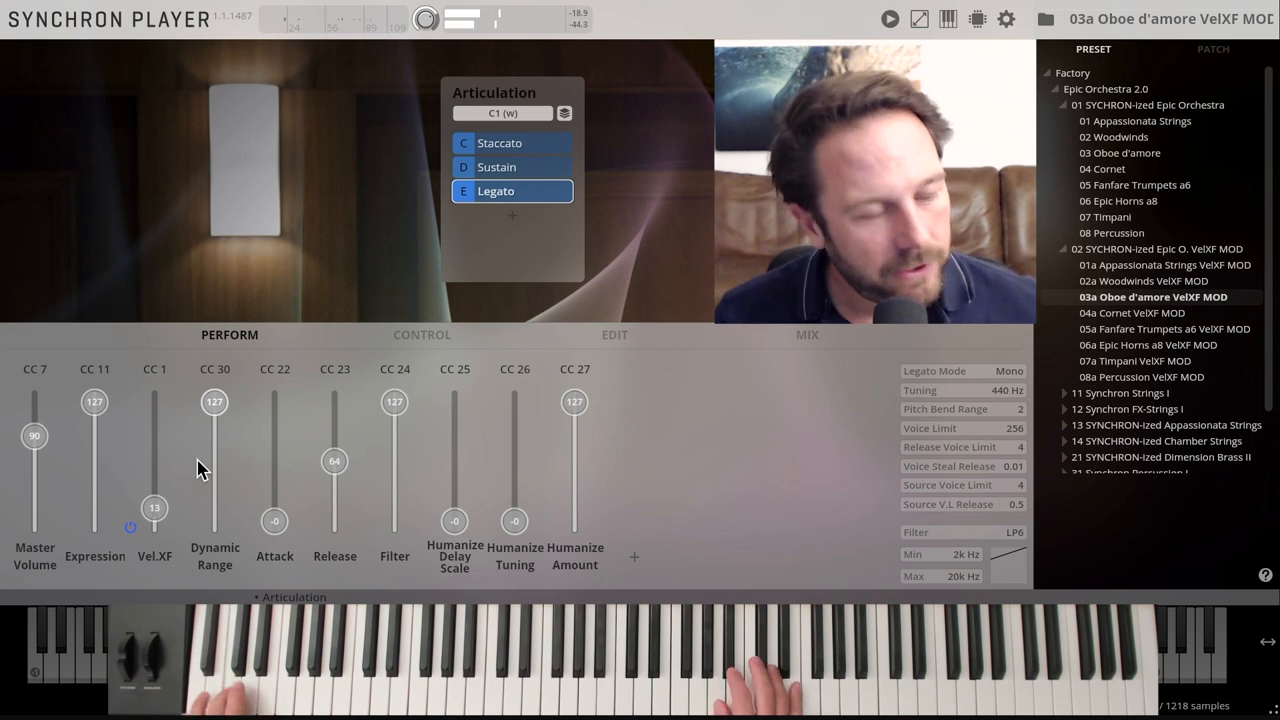
left_click(511, 142)
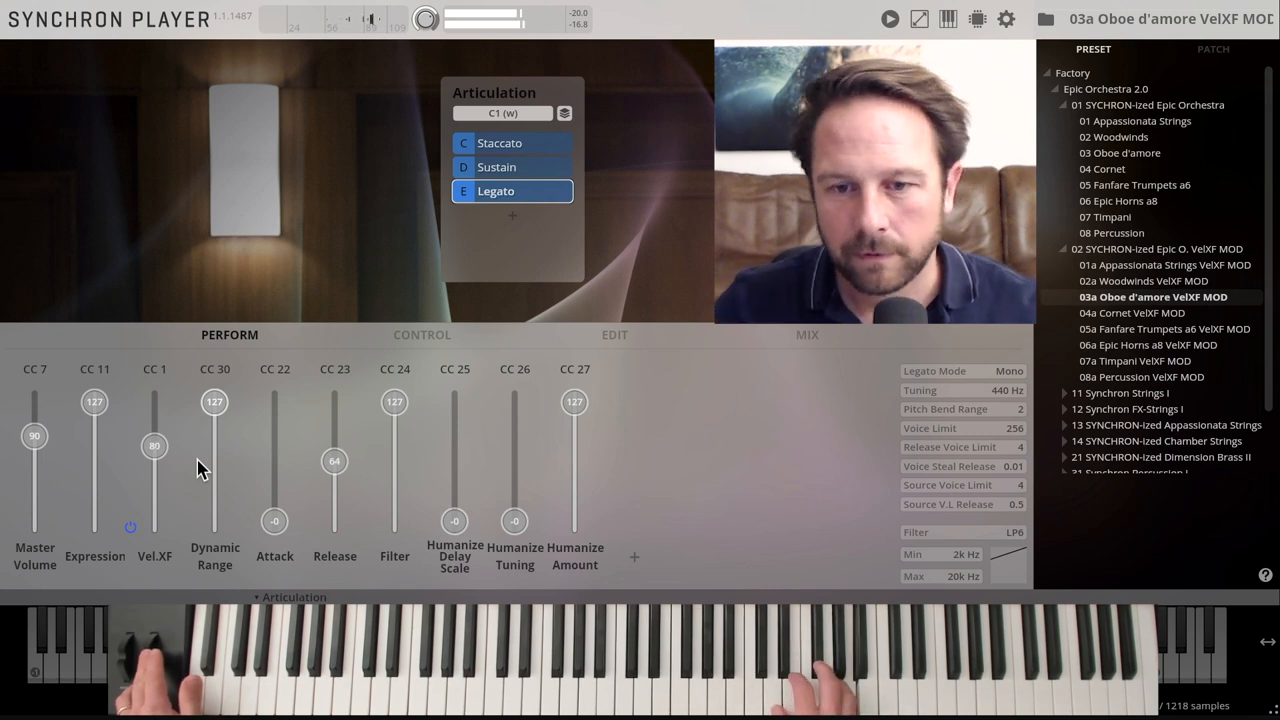
left_click(1134, 312)
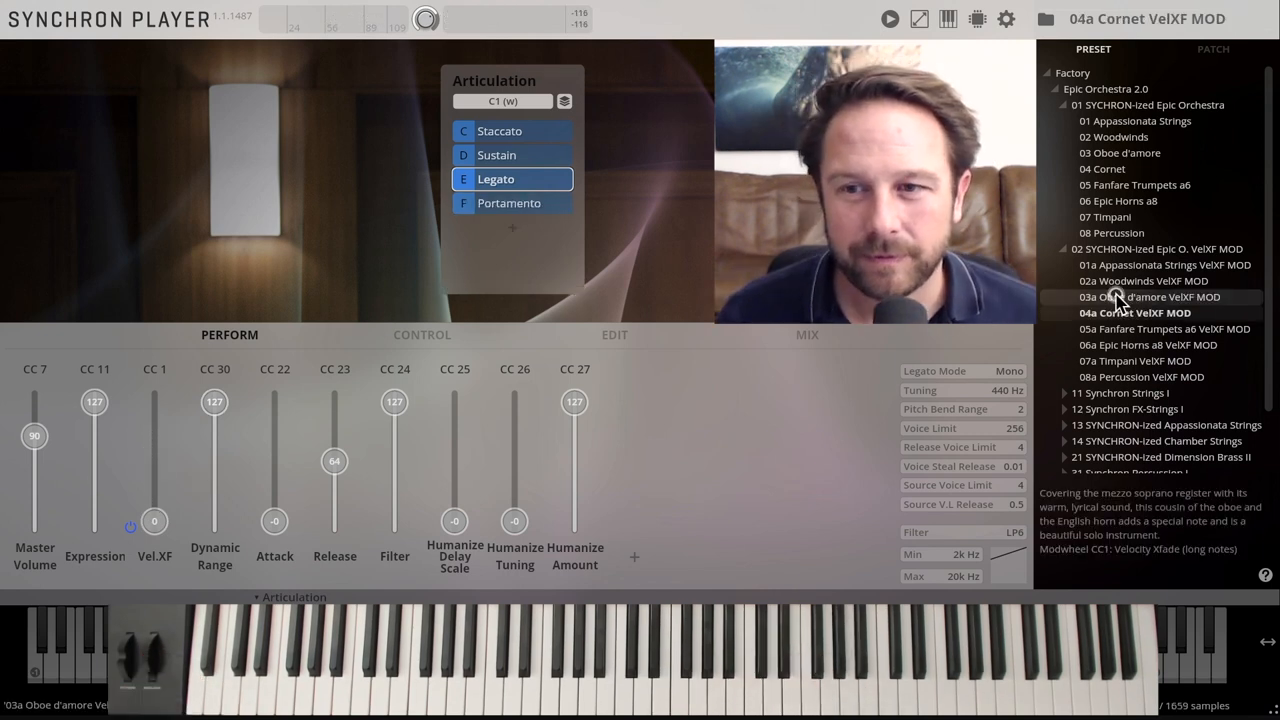
- Load the standard 04 Cornet and alternate Legato and Portamento while playing, ending on Legato
left_click(1153, 297)
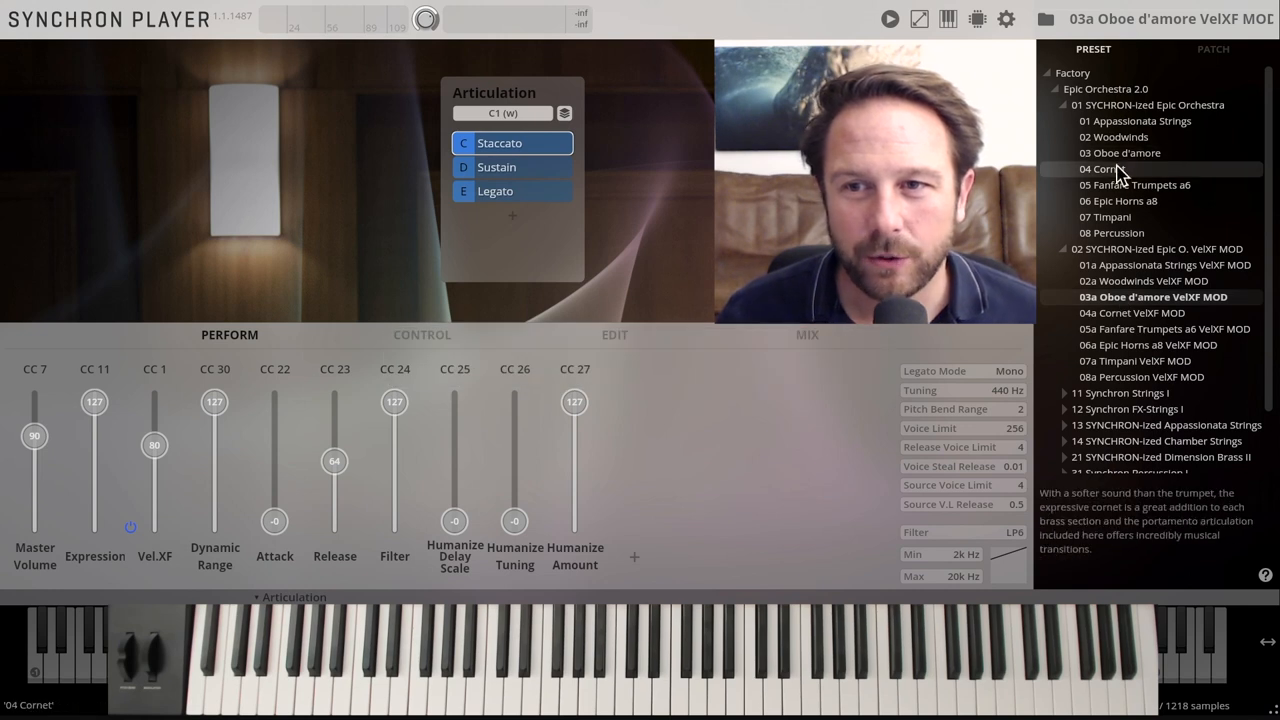
left_click(1103, 168)
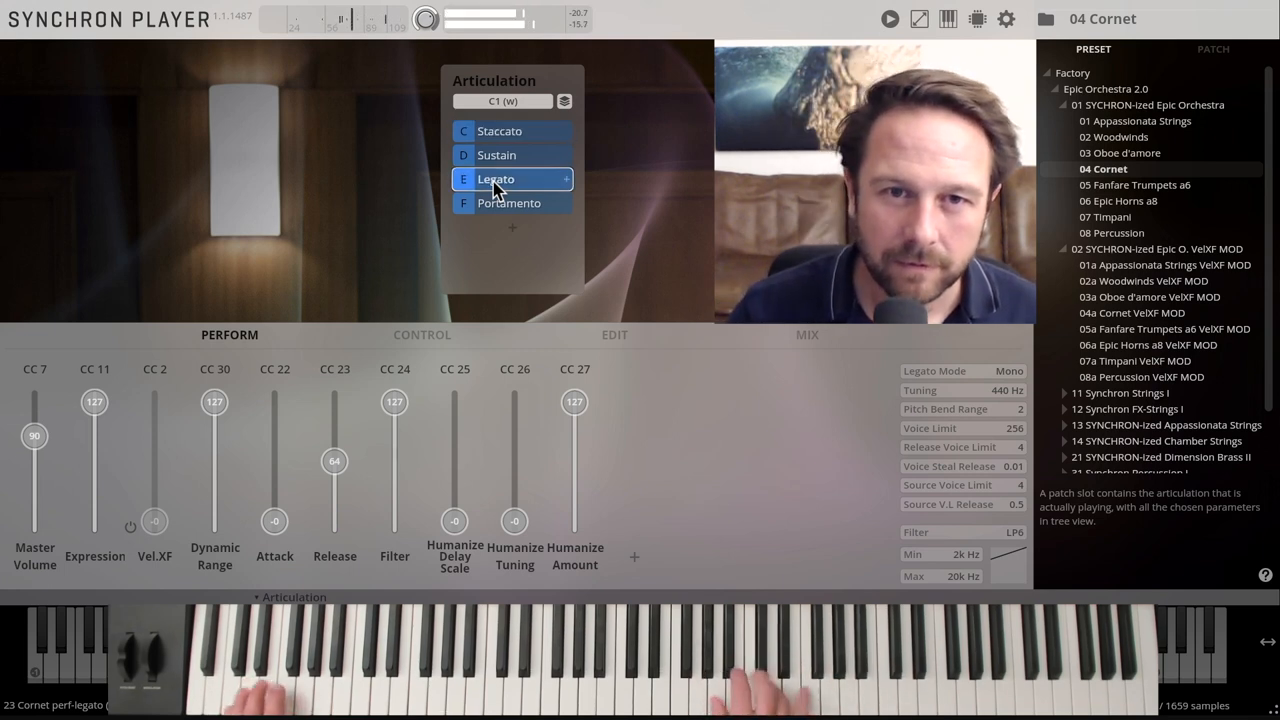
left_click(508, 203)
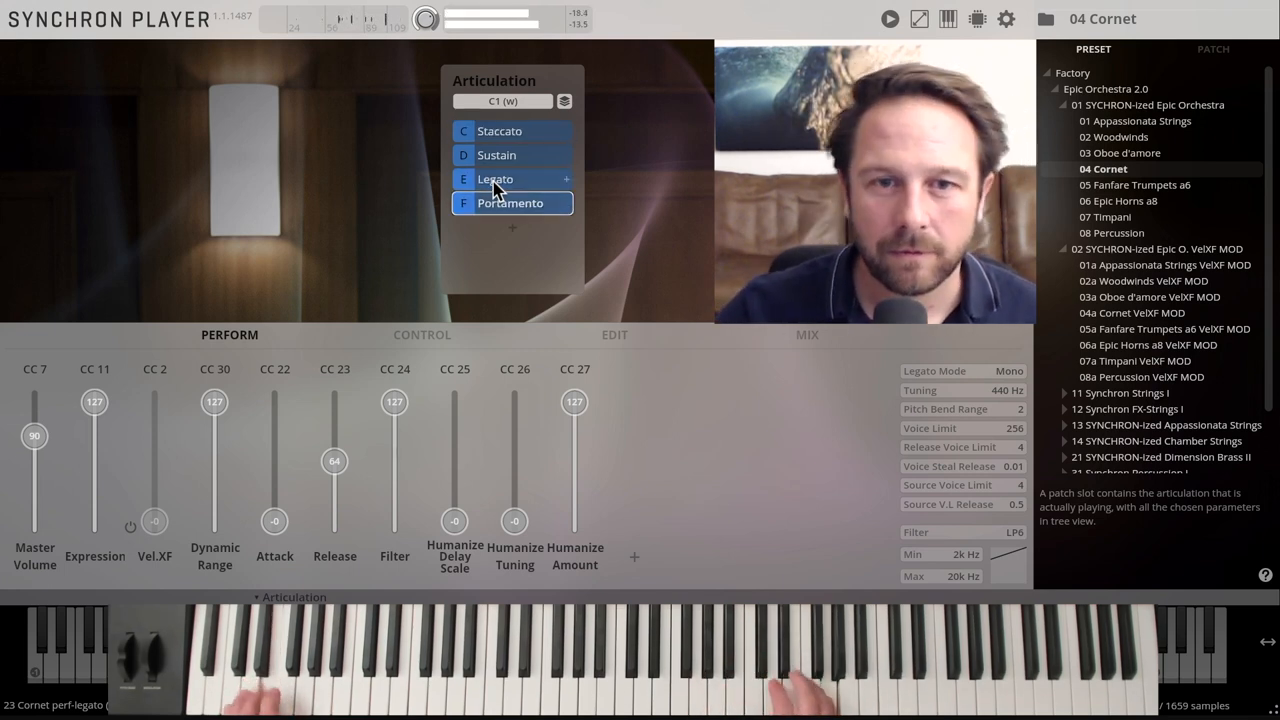
left_click(510, 179)
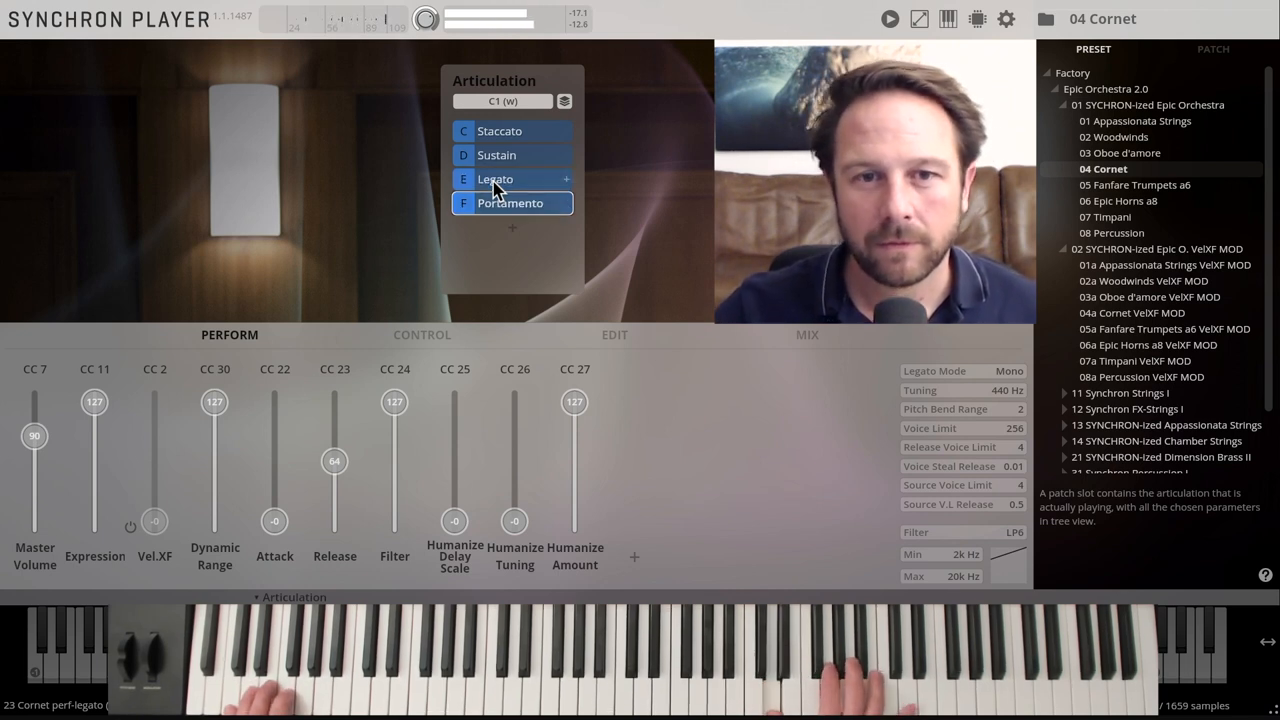
left_click(495, 179)
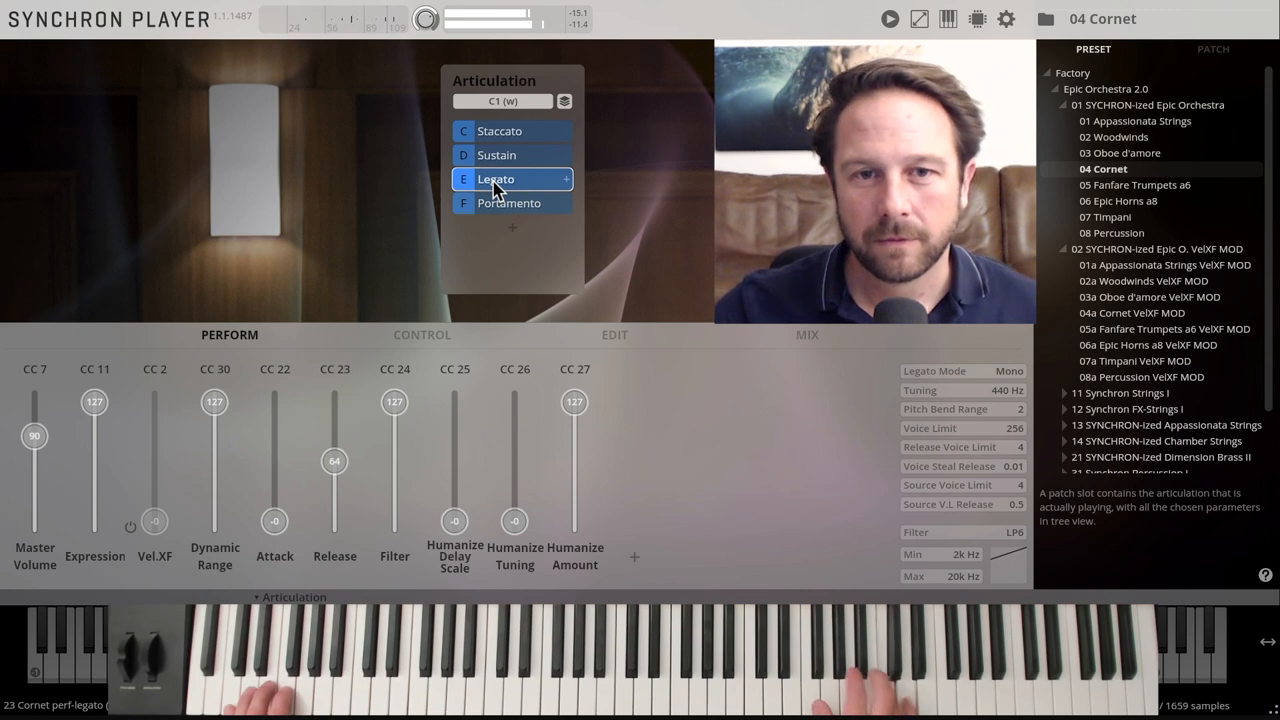
left_click(509, 203)
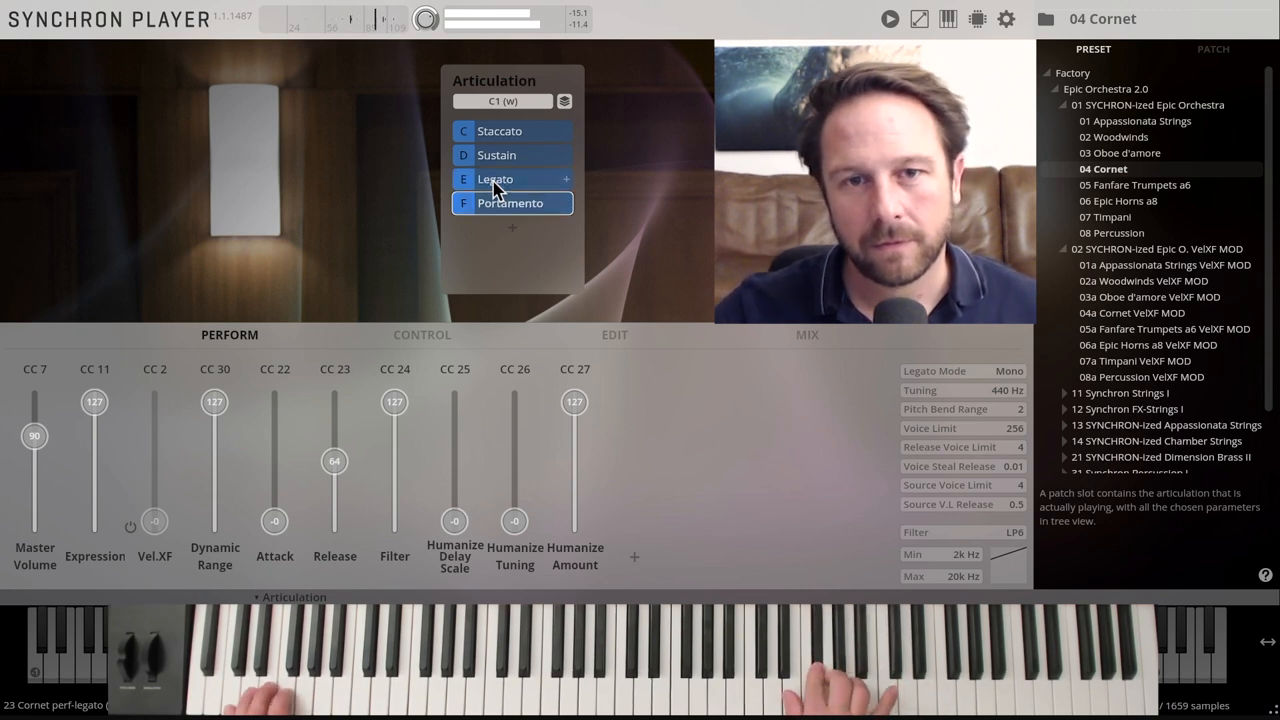
left_click(494, 179)
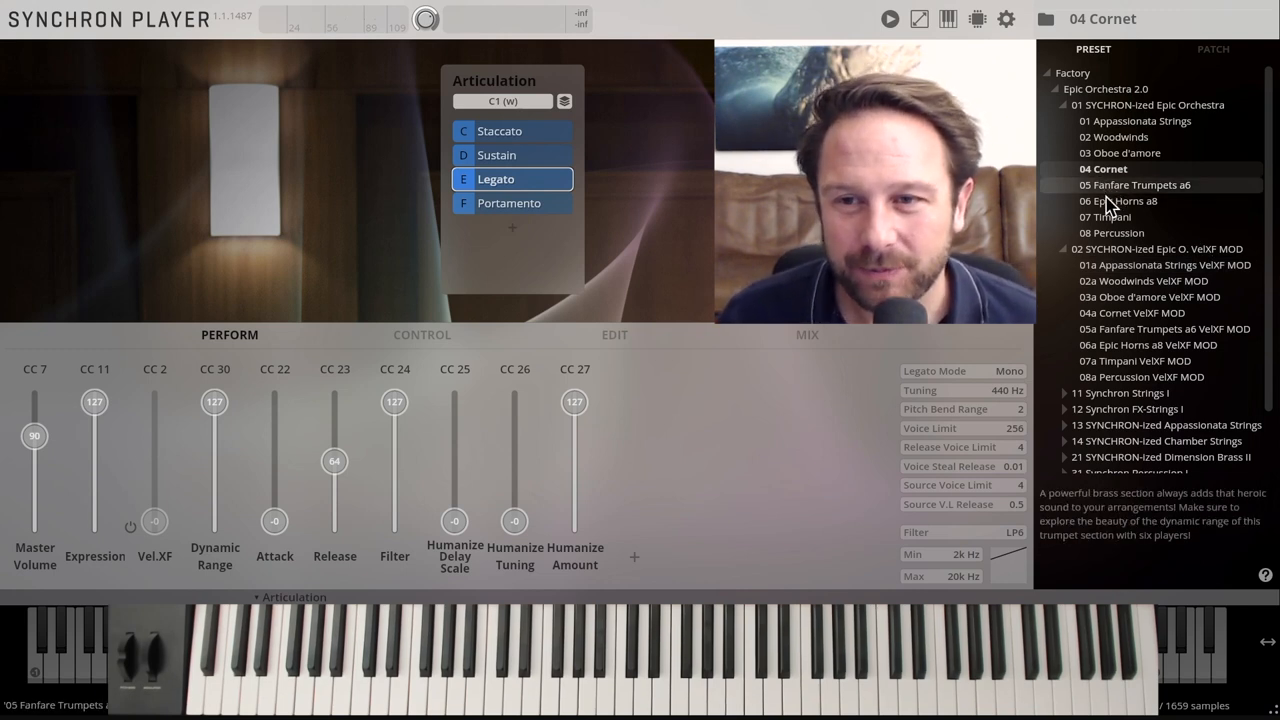
- Load 05 Fanfare Trumpets a6 and open its stage impulse response editor at 25% dry/wet
left_click(1134, 185)
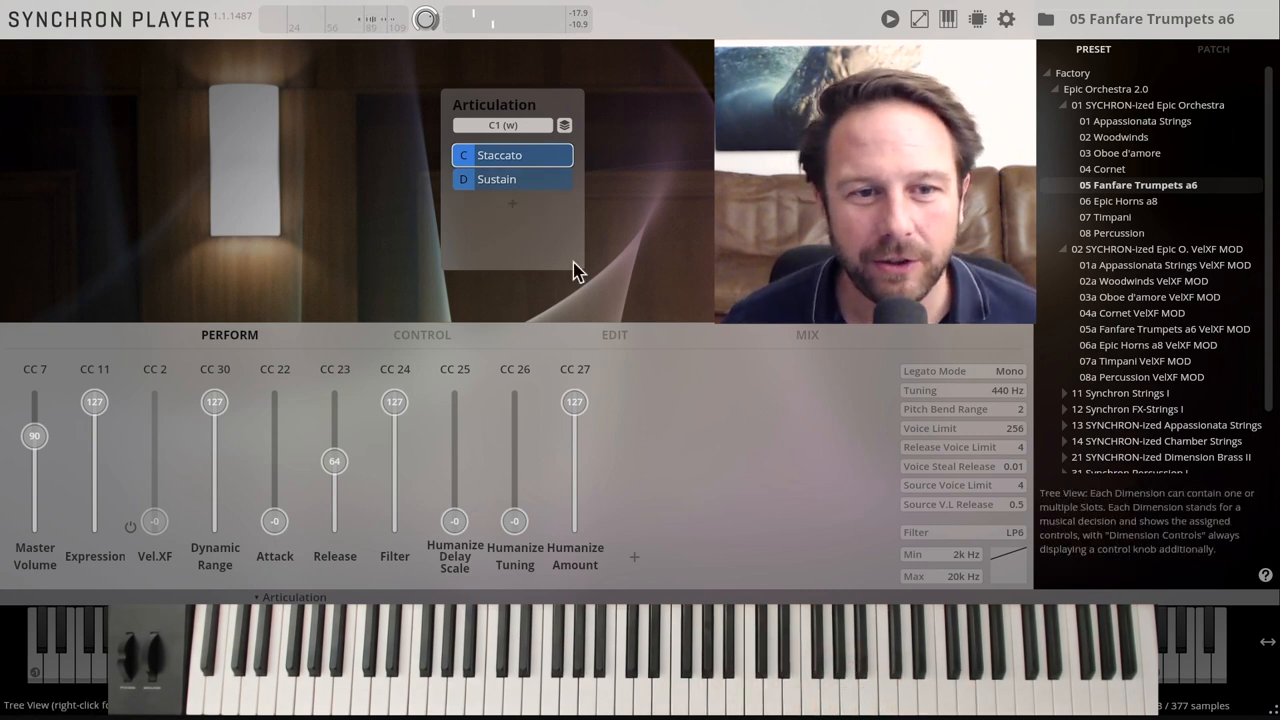
left_click(807, 334)
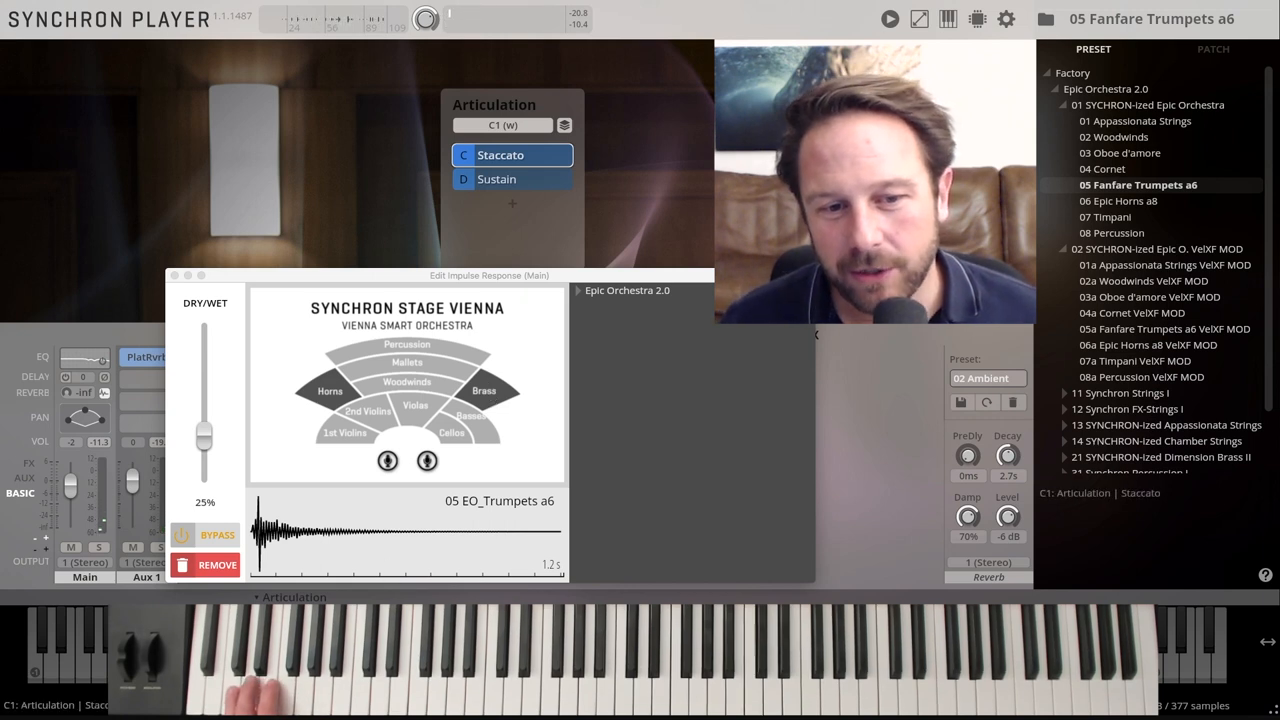
- Audition the trumpets' Sustain articulation, then load 06 Epic Horns a8
left_click(497, 179)
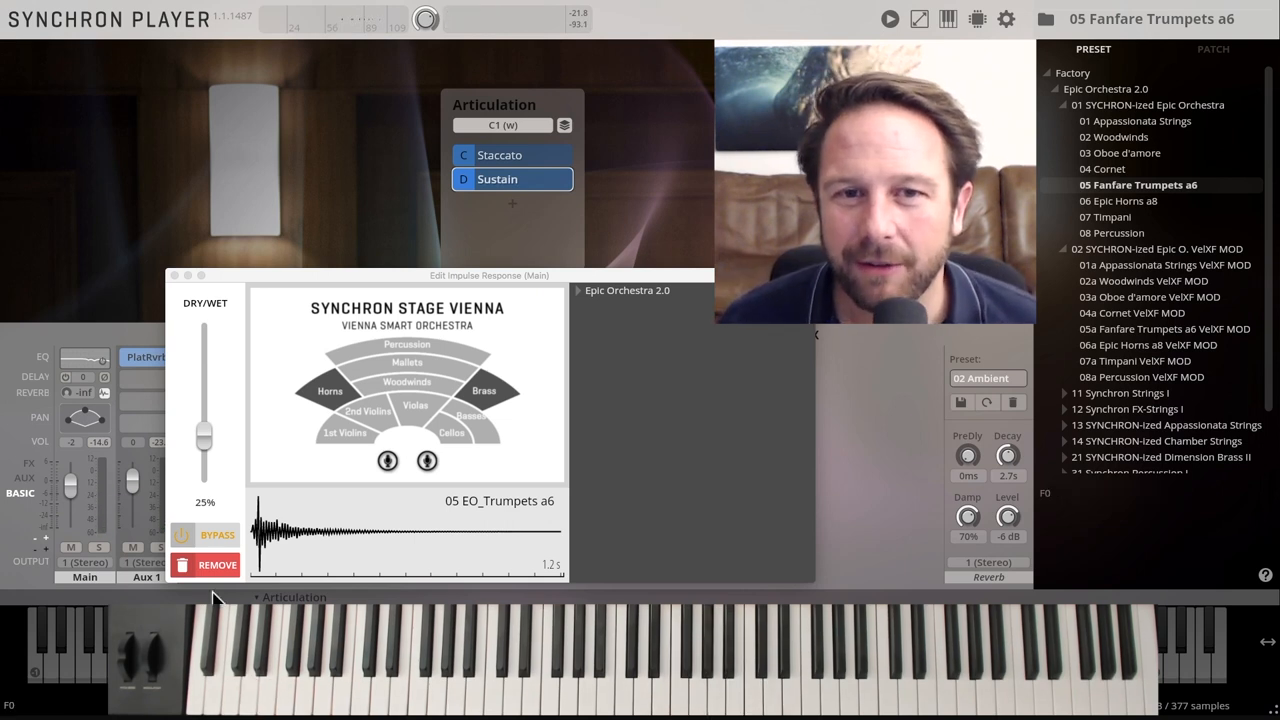
mouse_move(1118, 201)
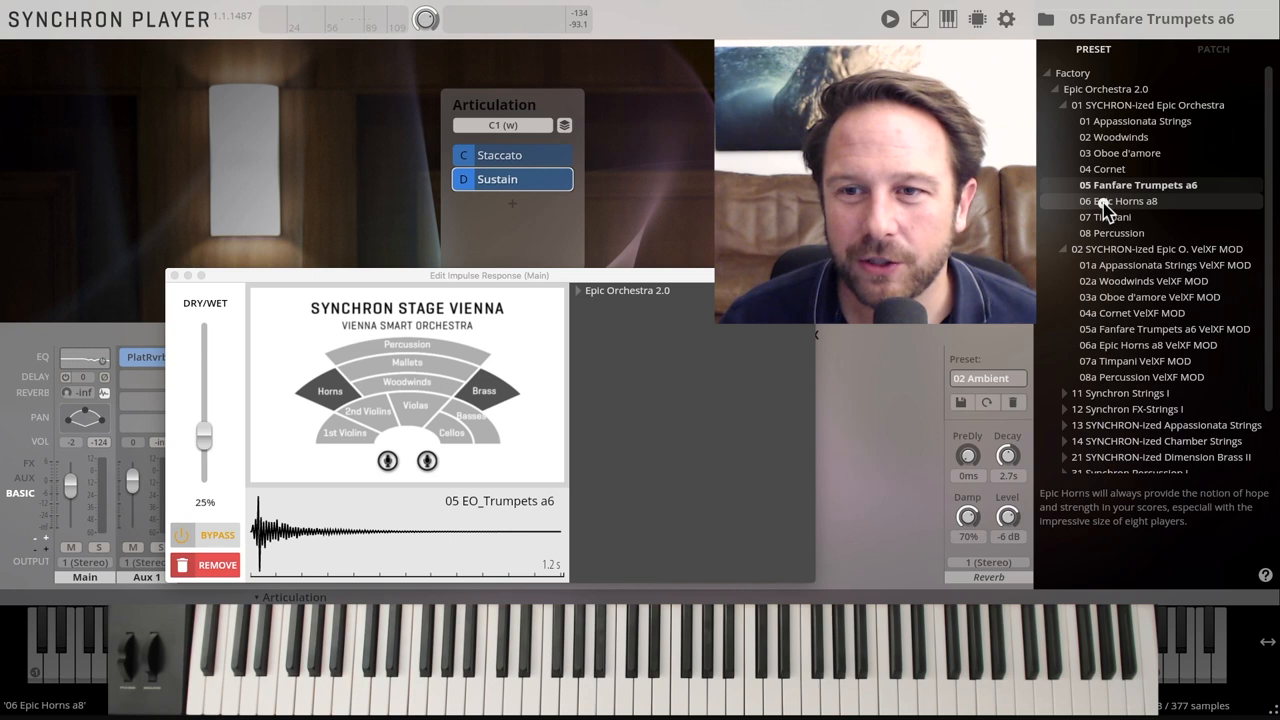
left_click(1119, 201)
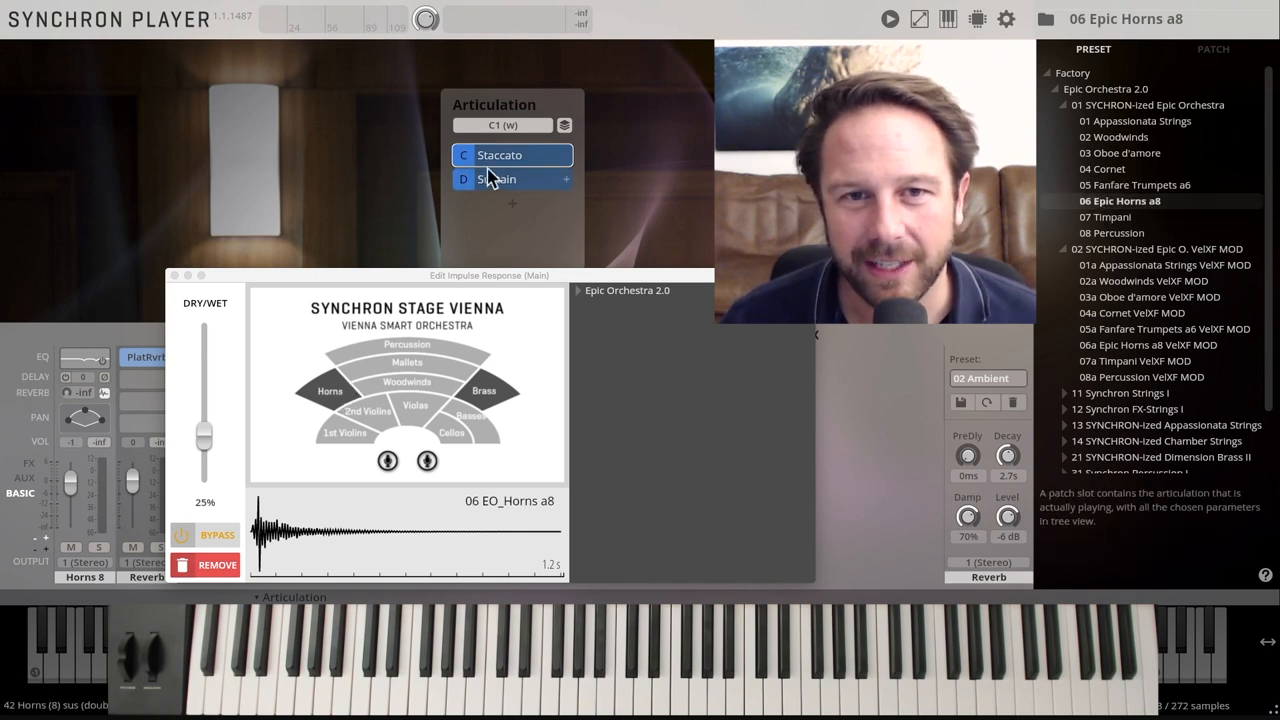
- Switch 06 Epic Horns a8 to the Sustain articulation and audition it
left_click(497, 179)
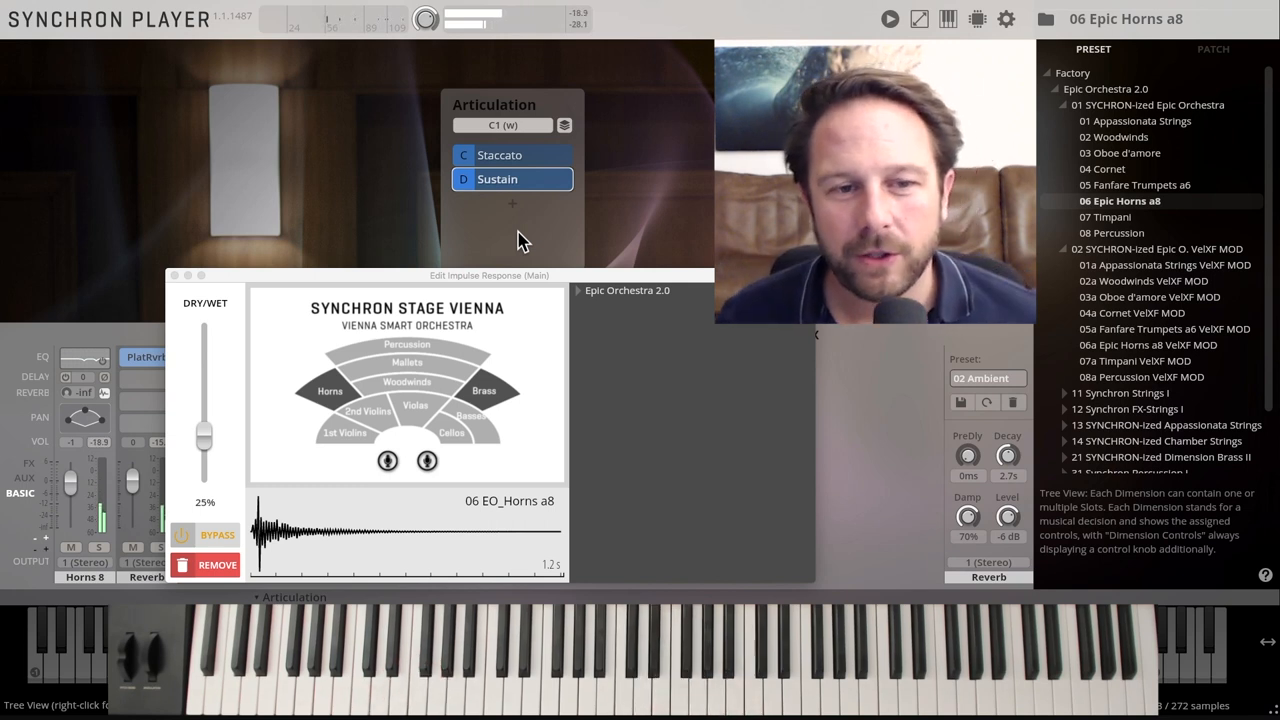
- Give the horns the 04 Horns a8 Majestic mixer preset, then load 07 Timpani
left_click(987, 378)
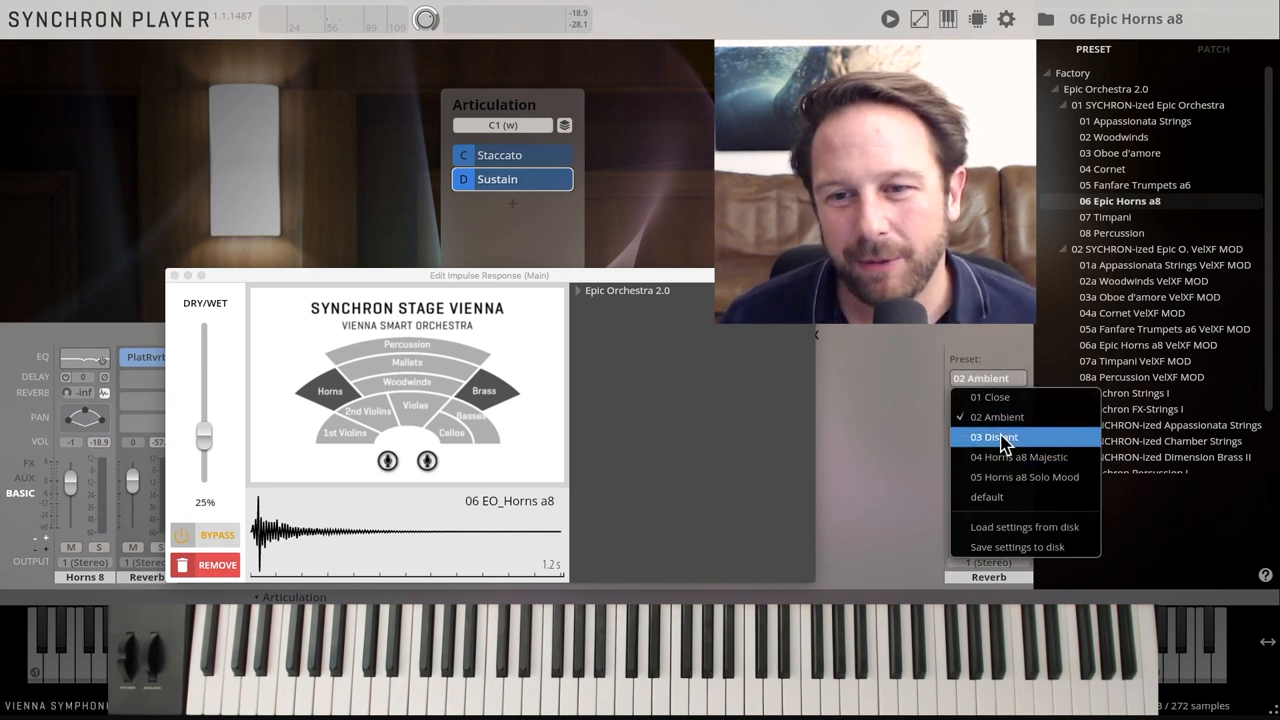
mouse_move(1018, 457)
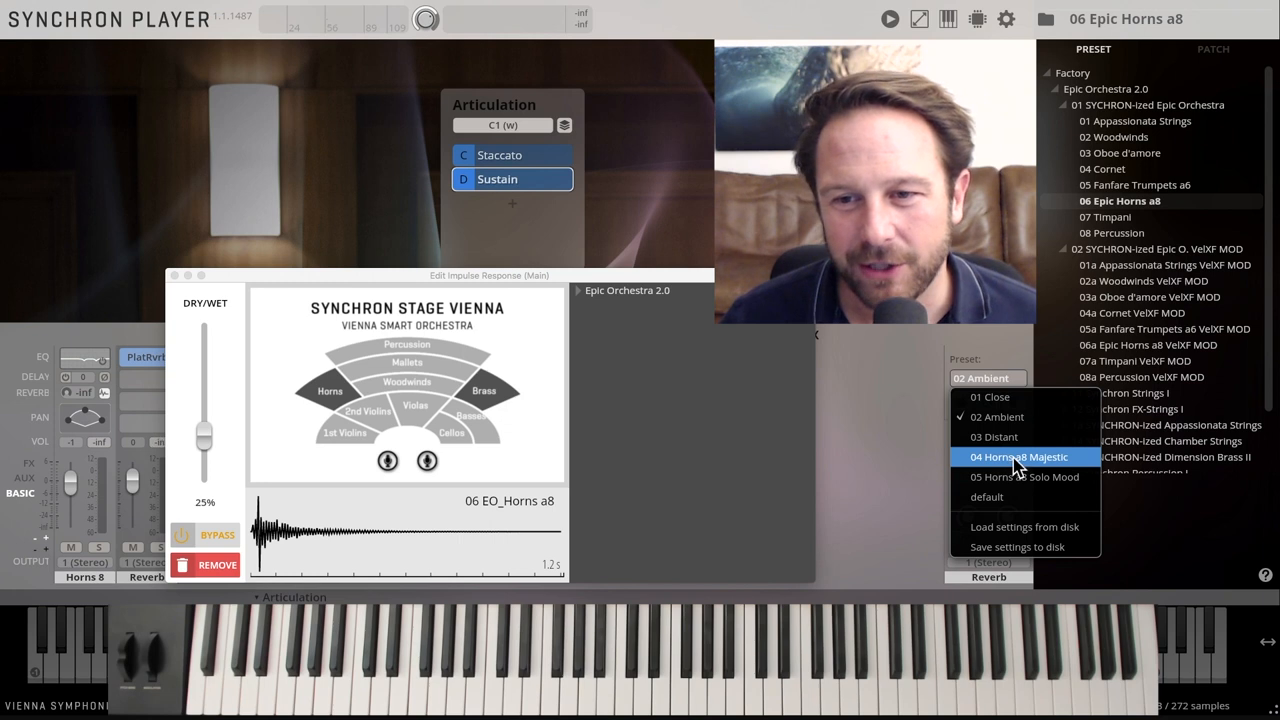
left_click(1018, 457)
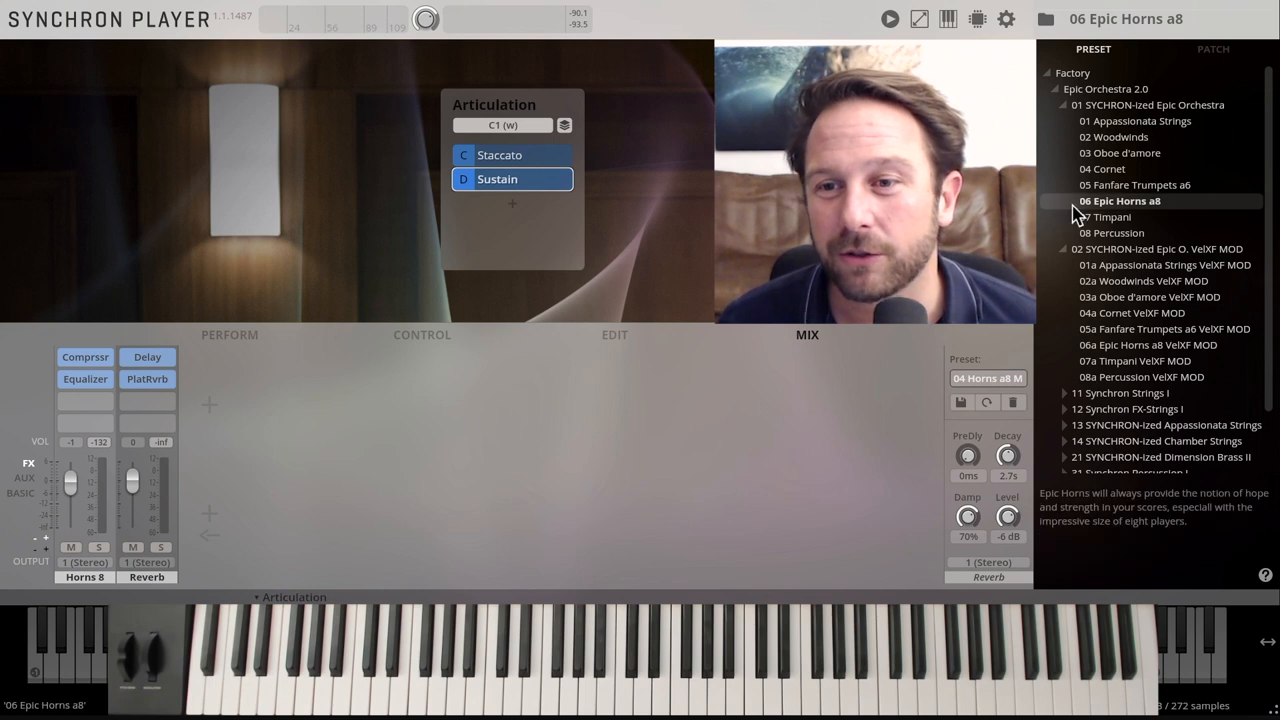
left_click(1111, 217)
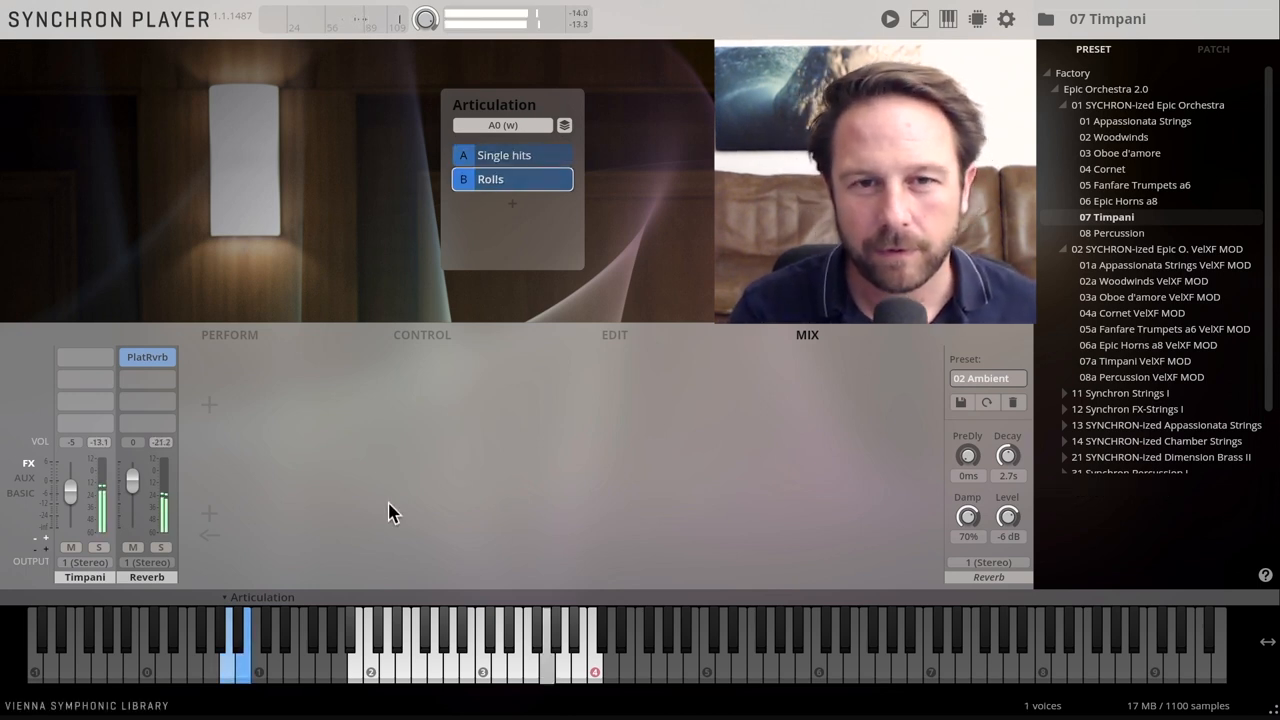
- Try the timpani articulation slots, load 08 Percussion, and display its key mapping info
left_click(505, 155)
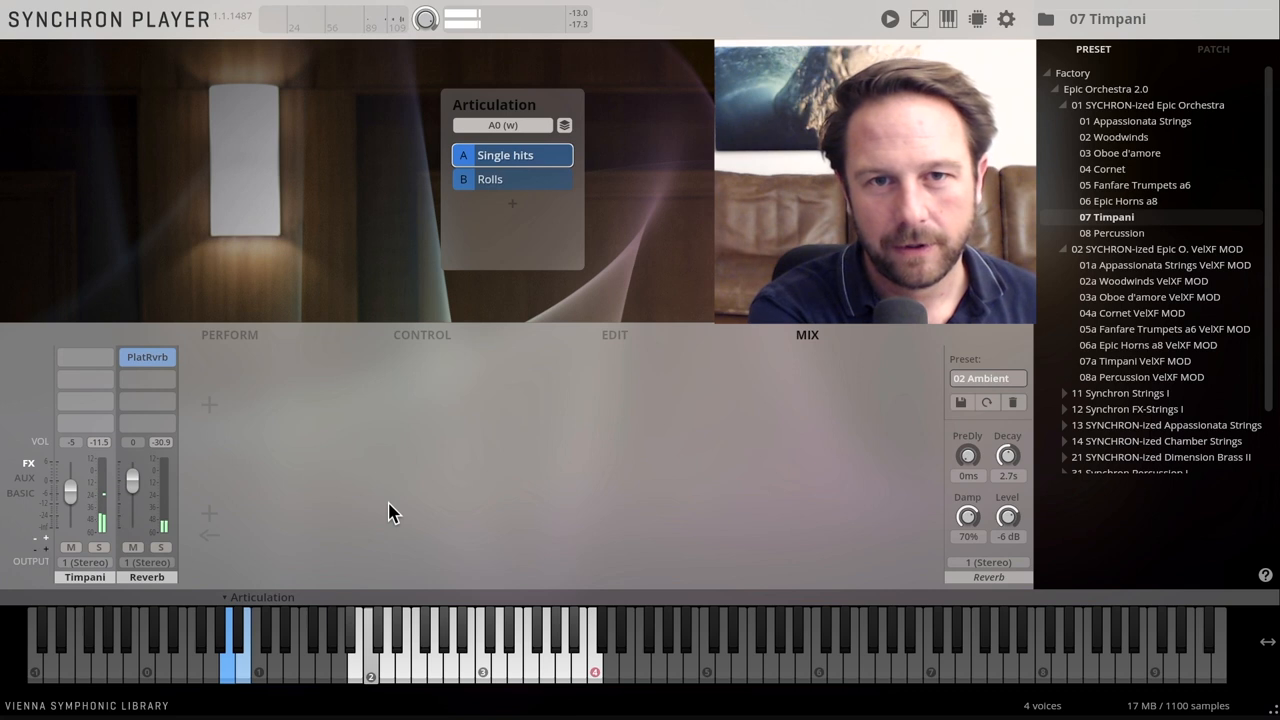
left_click(490, 179)
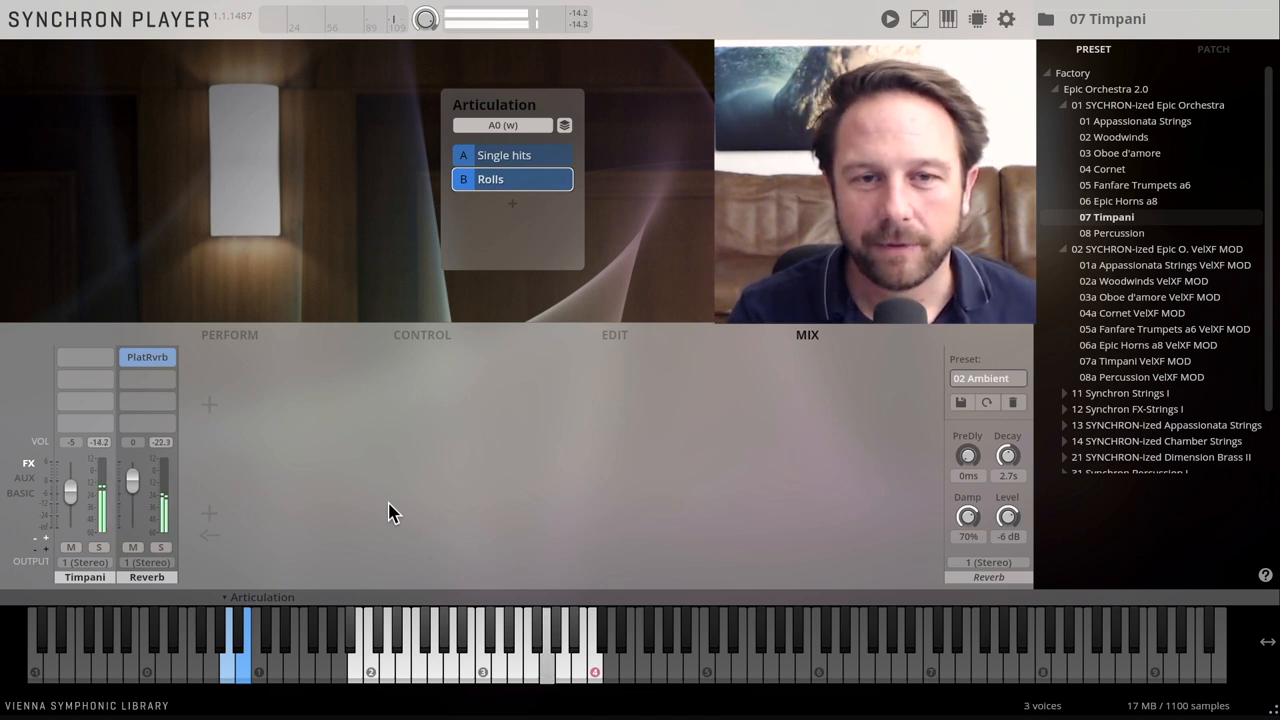
left_click(505, 155)
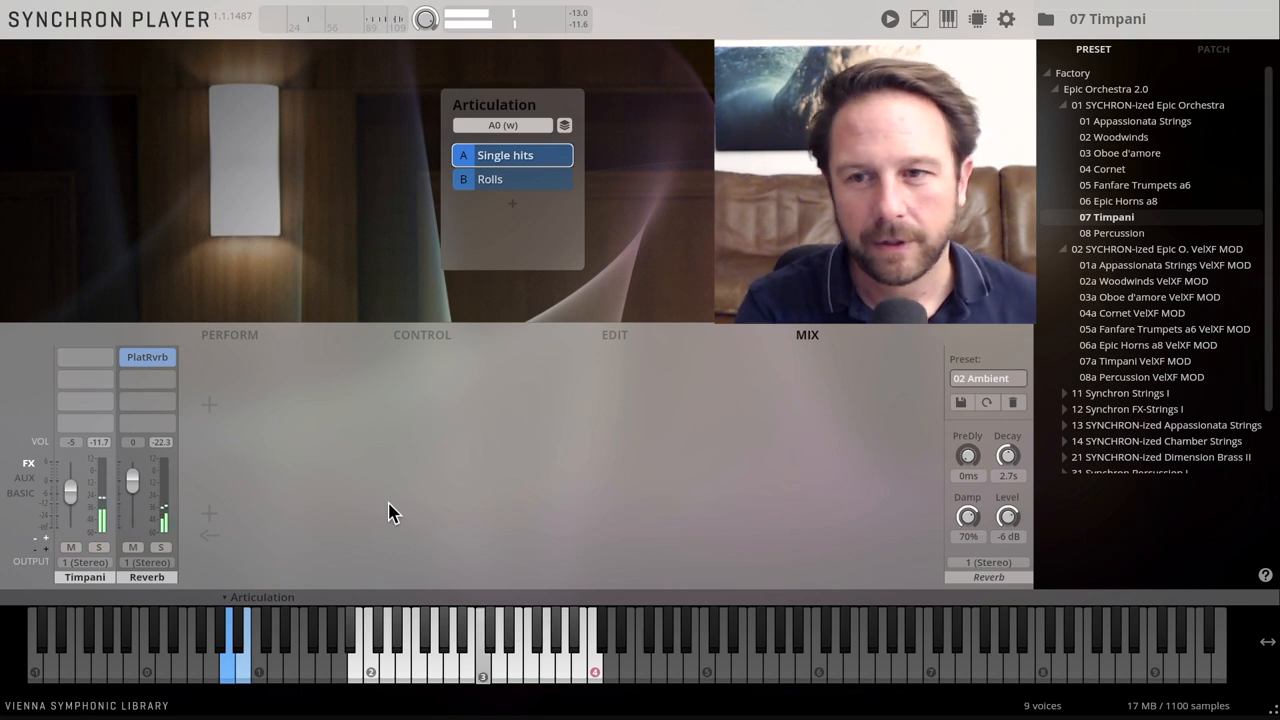
left_click(1112, 232)
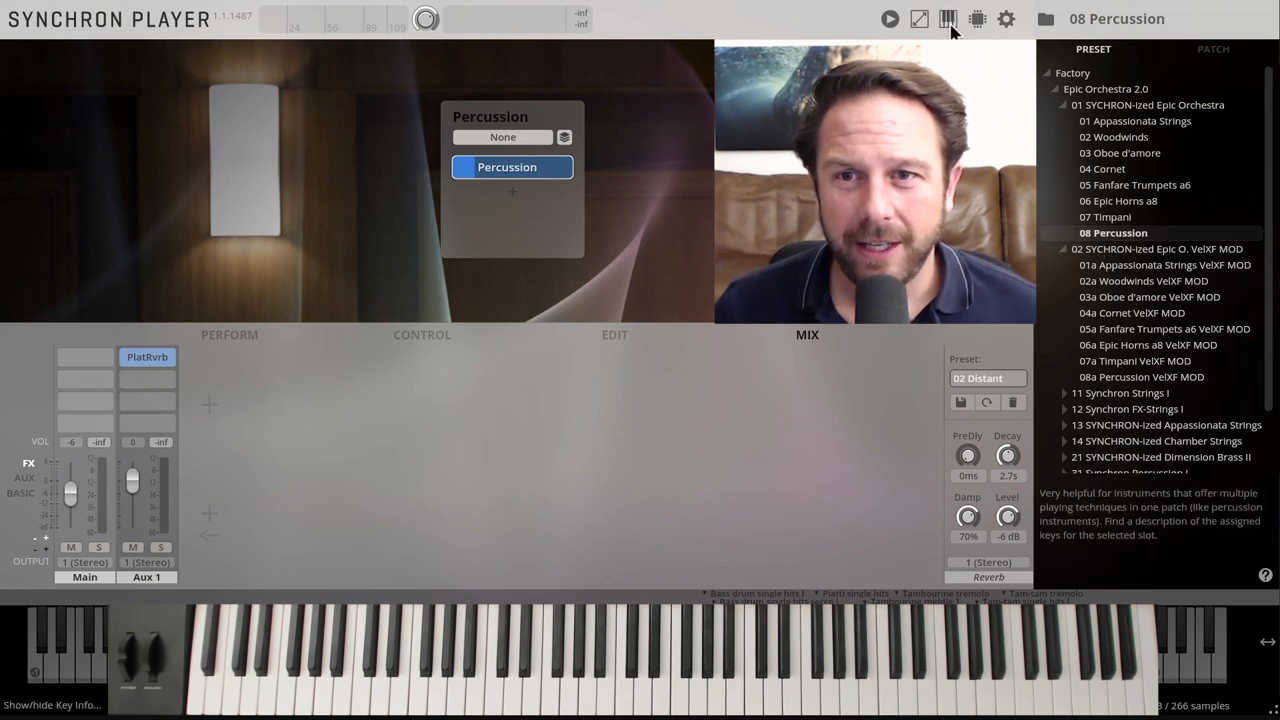
left_click(947, 18)
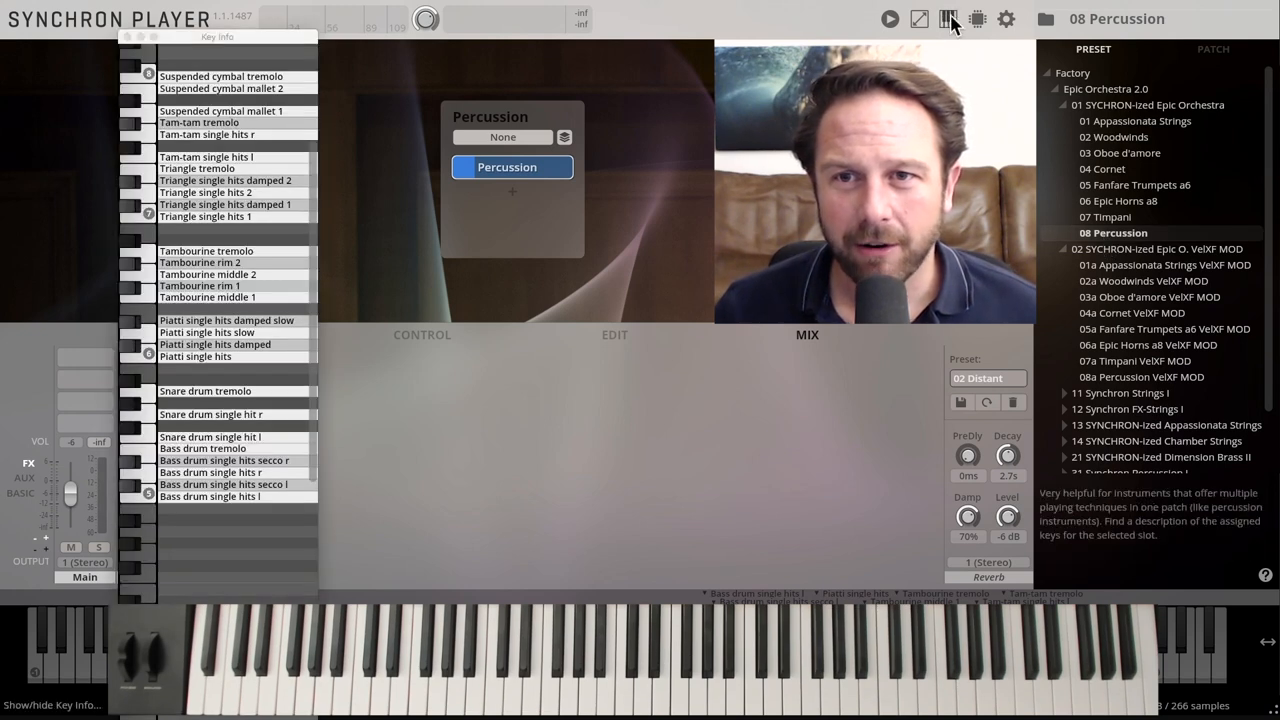